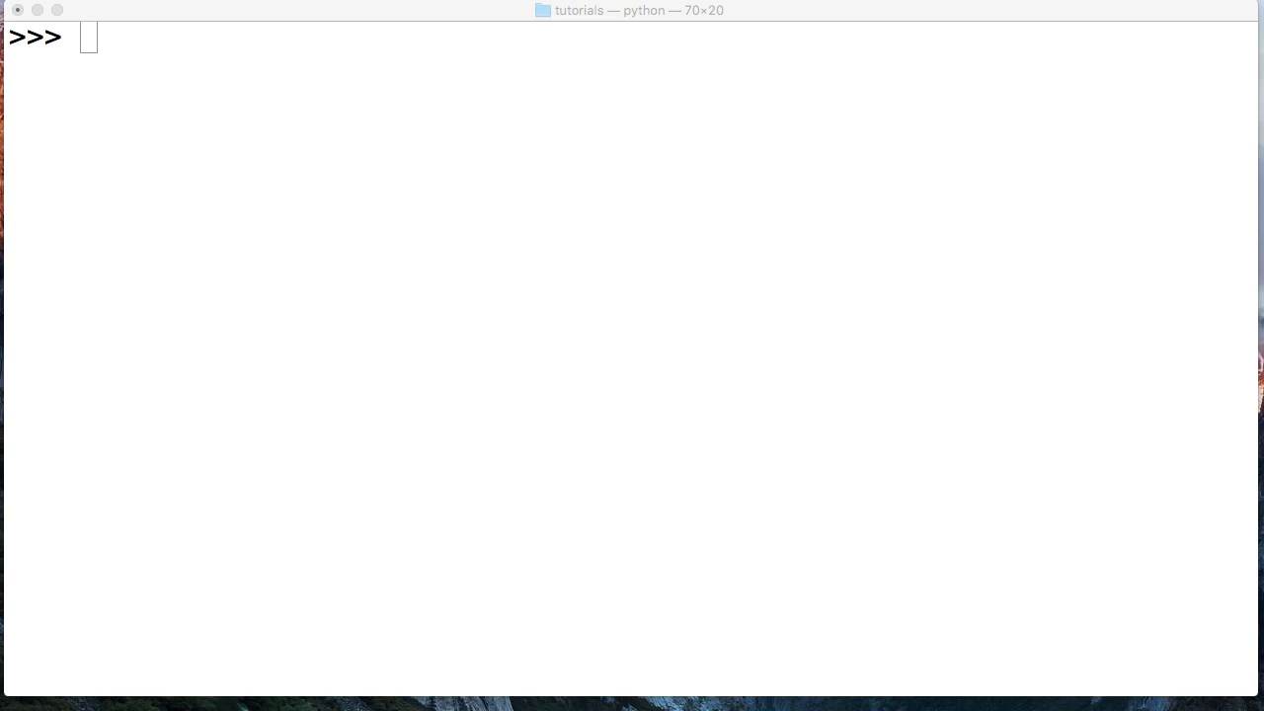
Begin typing the assignment a = "Mas at the >>> prompt.
{"action": "type", "text": "a = \"Mas"}
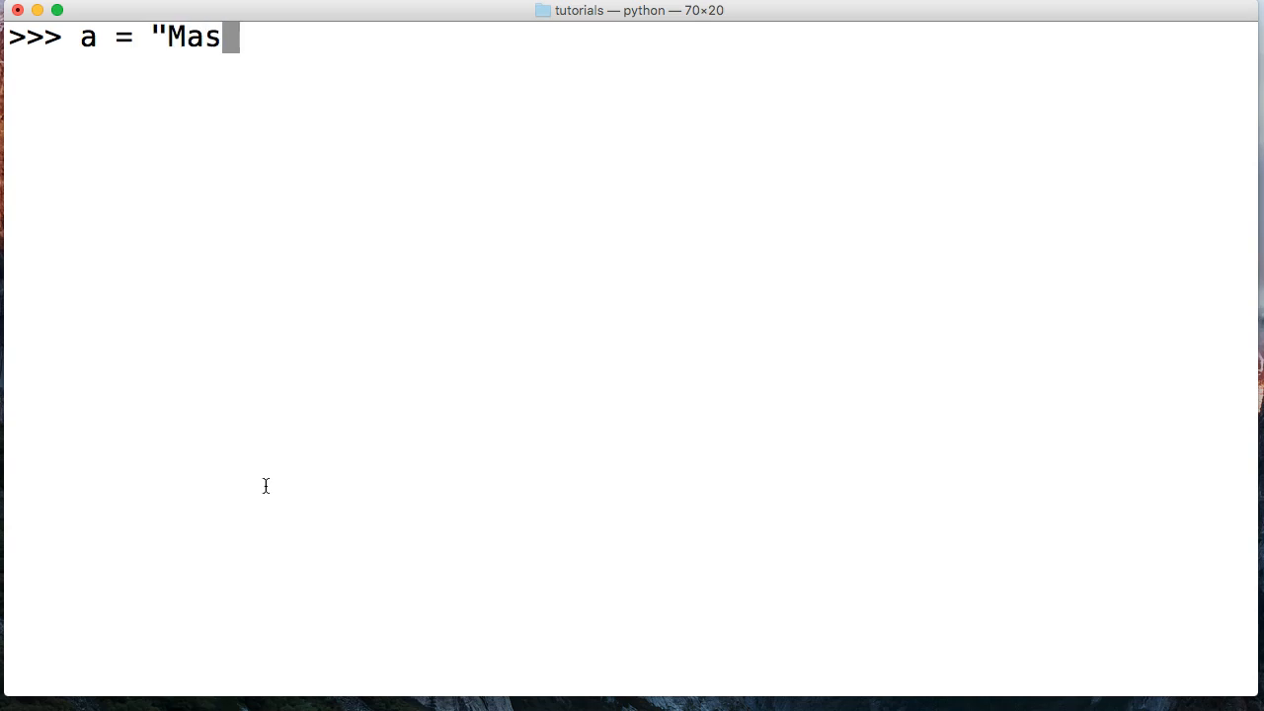
Assign a = "Master Code Online" and run a.find("ode"), which returns 8.
{"action": "type", "text": "ter Code On"}
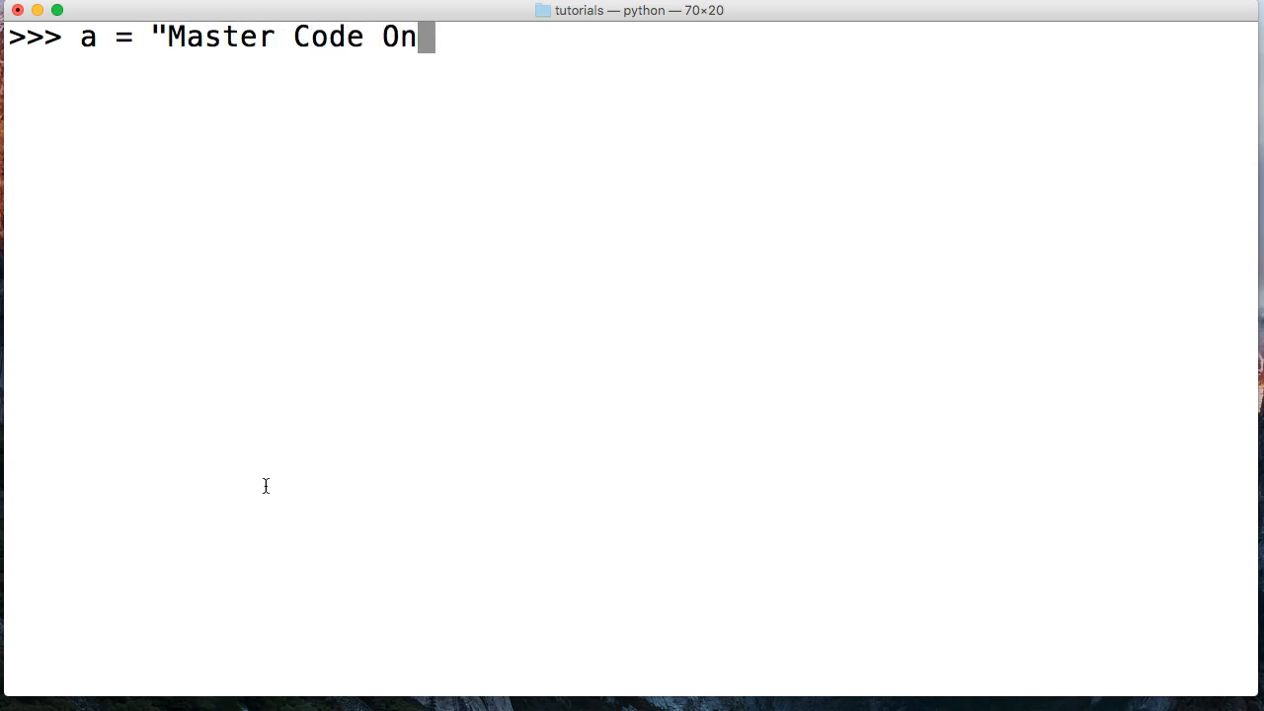
{"action": "type", "text": "line\""}
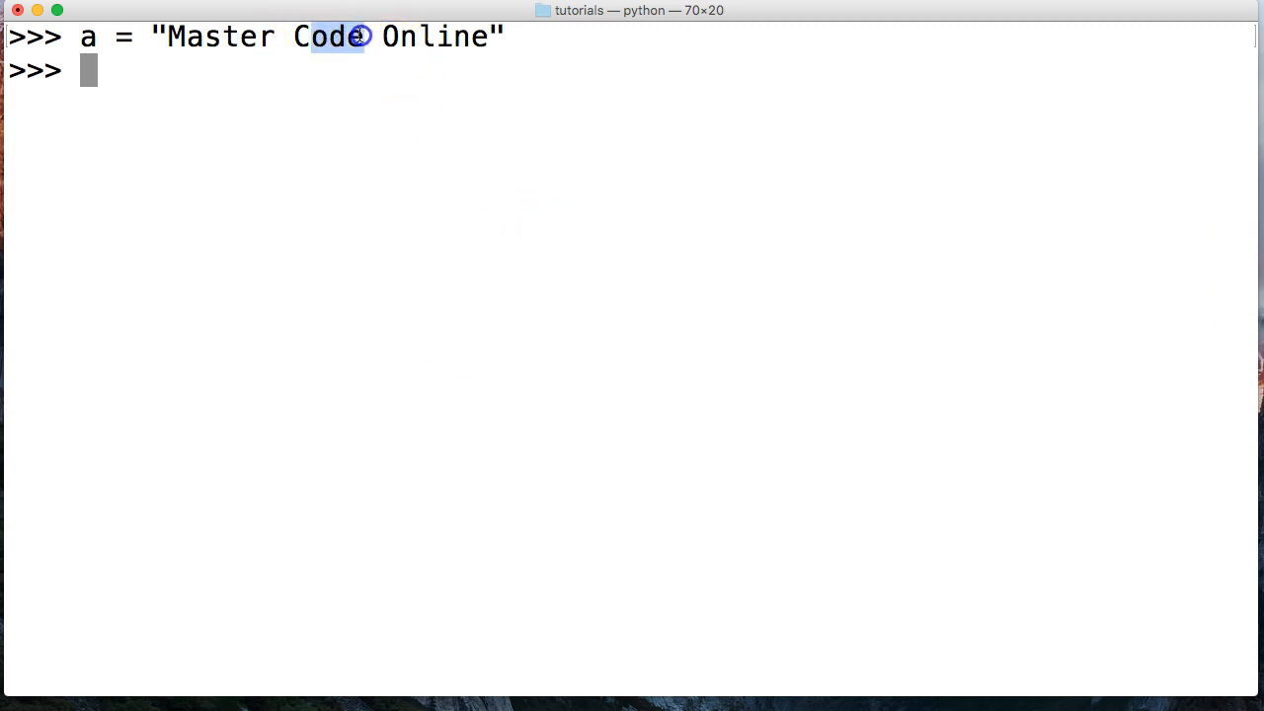
{"action": "type", "text": "a.fin"}
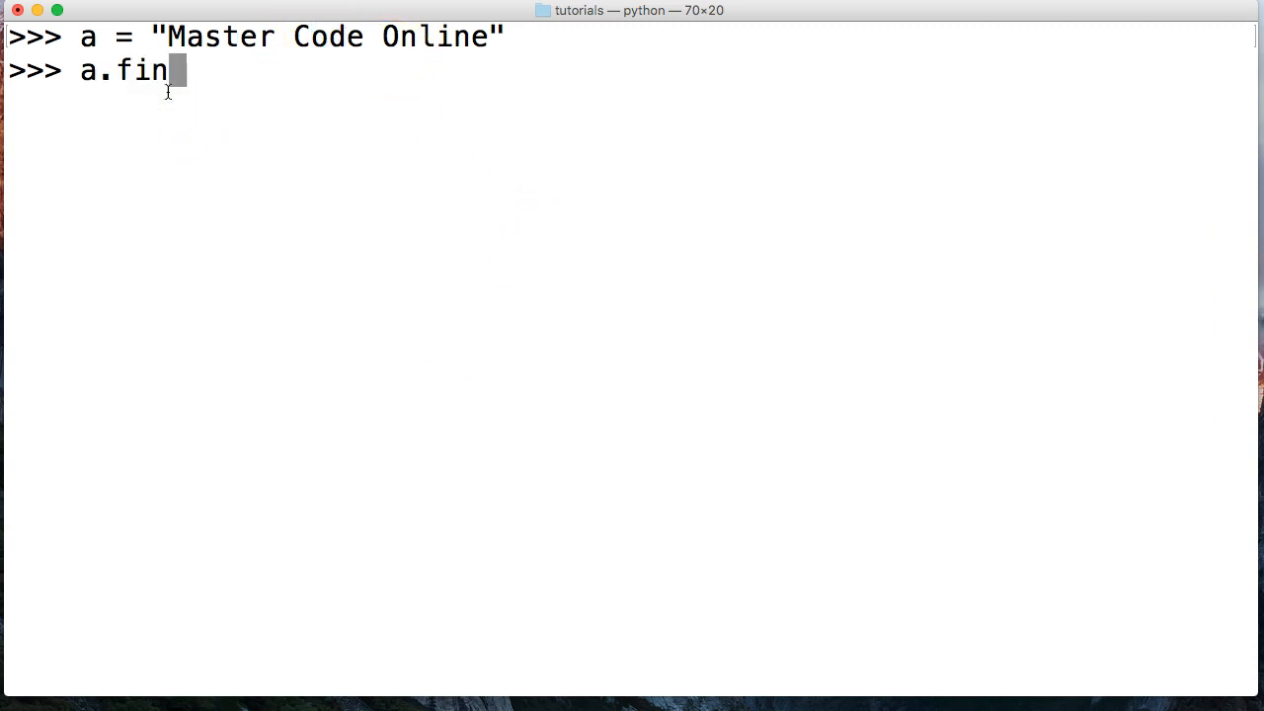
{"action": "type", "text": "d("}
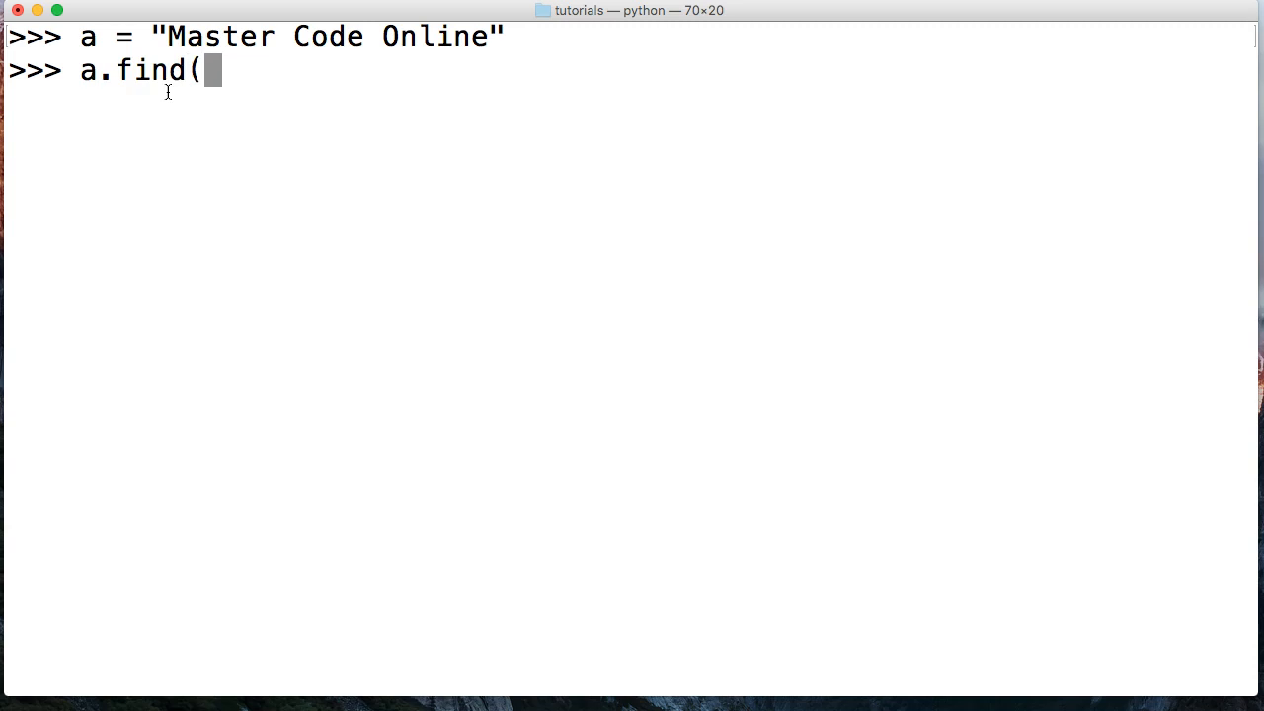
{"action": "type", "text": "\"ode\")"}
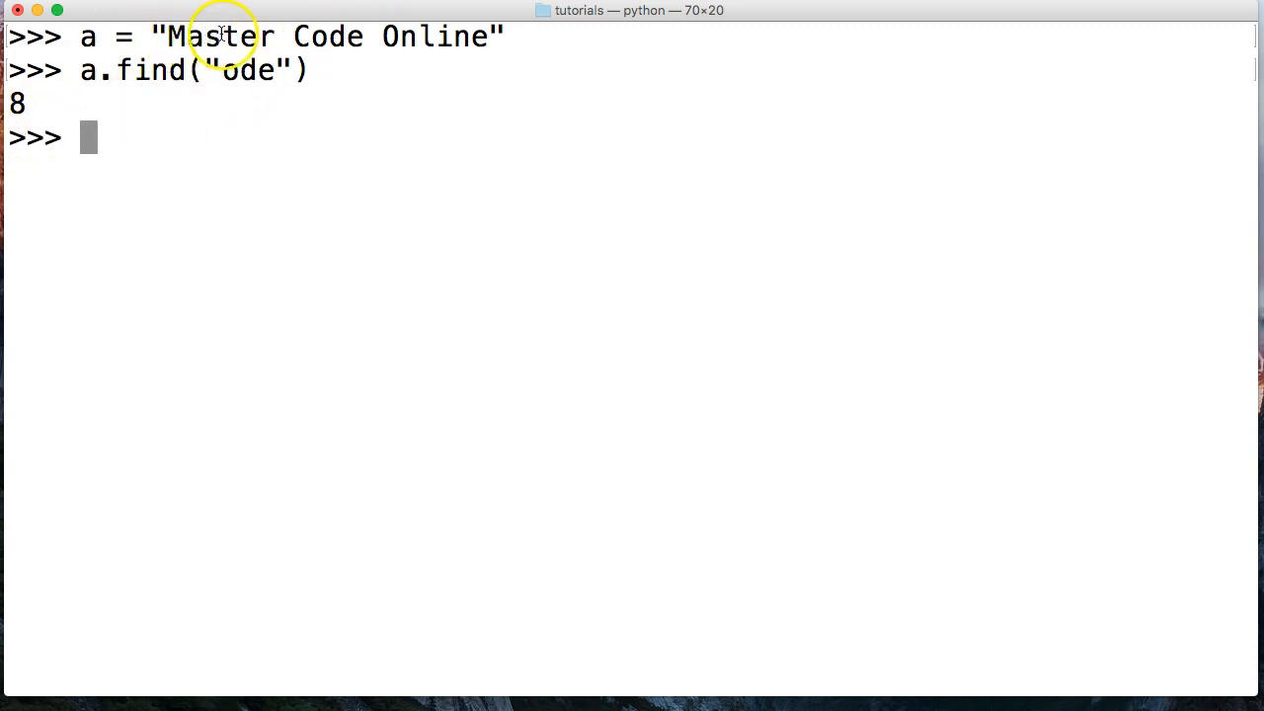
{"action": "mouse_move", "coordinate": [285, 37]}
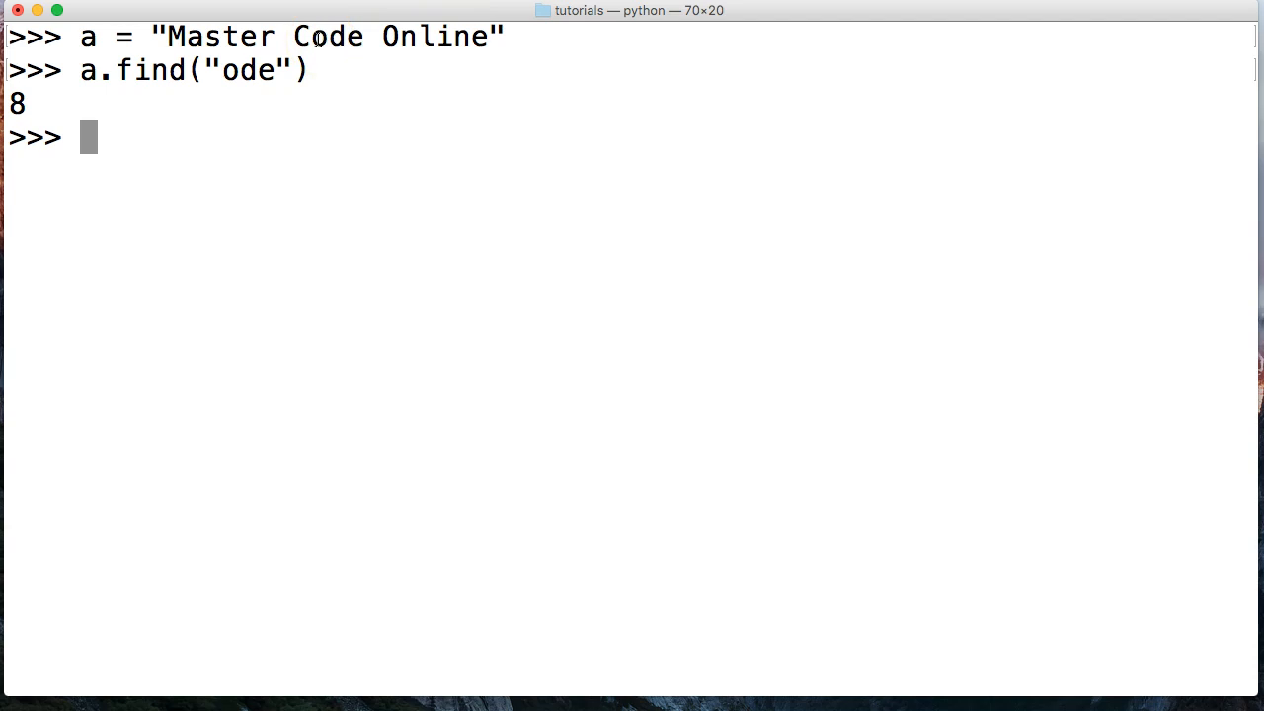
{"action": "mouse_move", "coordinate": [176, 153]}
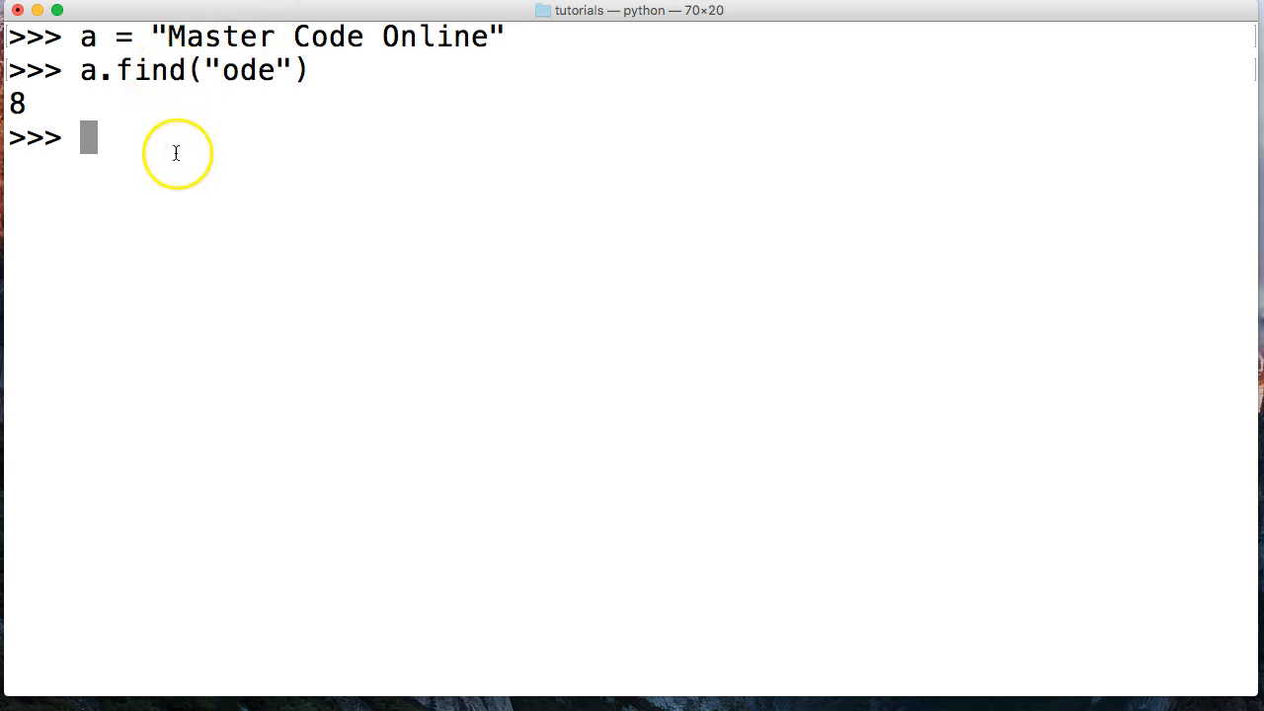
{"action": "mouse_move", "coordinate": [291, 70]}
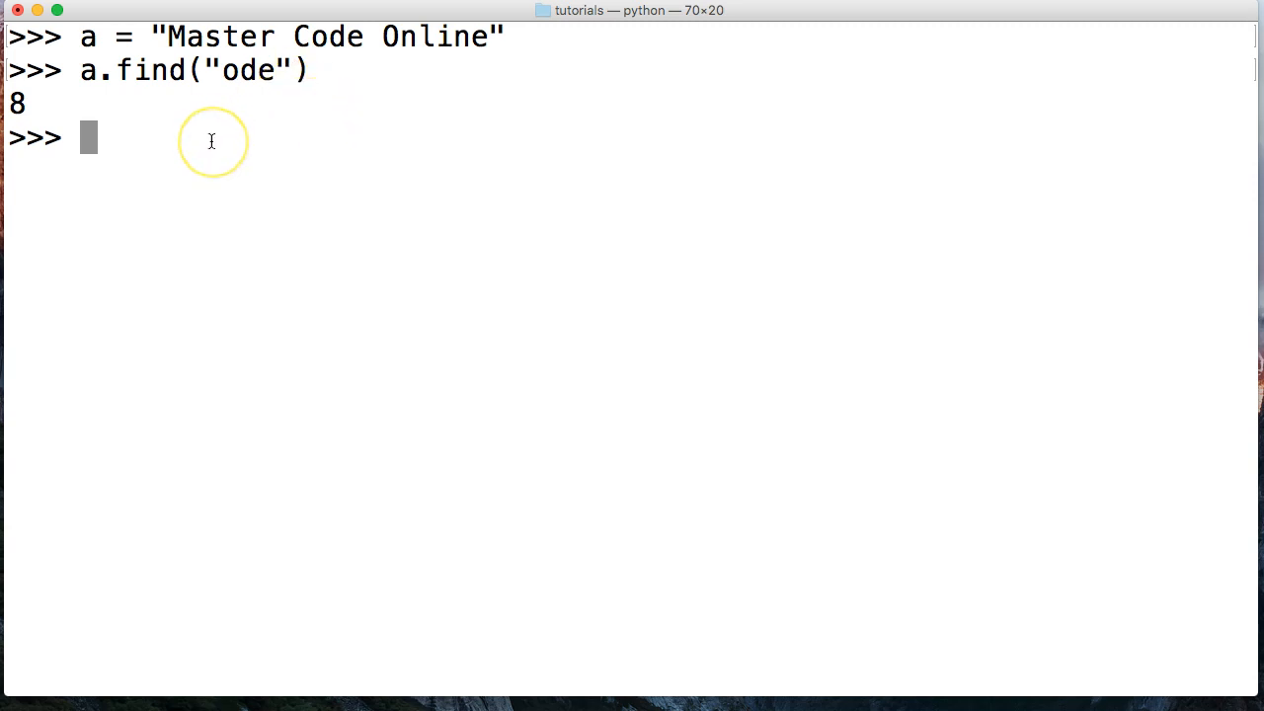
{"action": "mouse_move", "coordinate": [210, 141]}
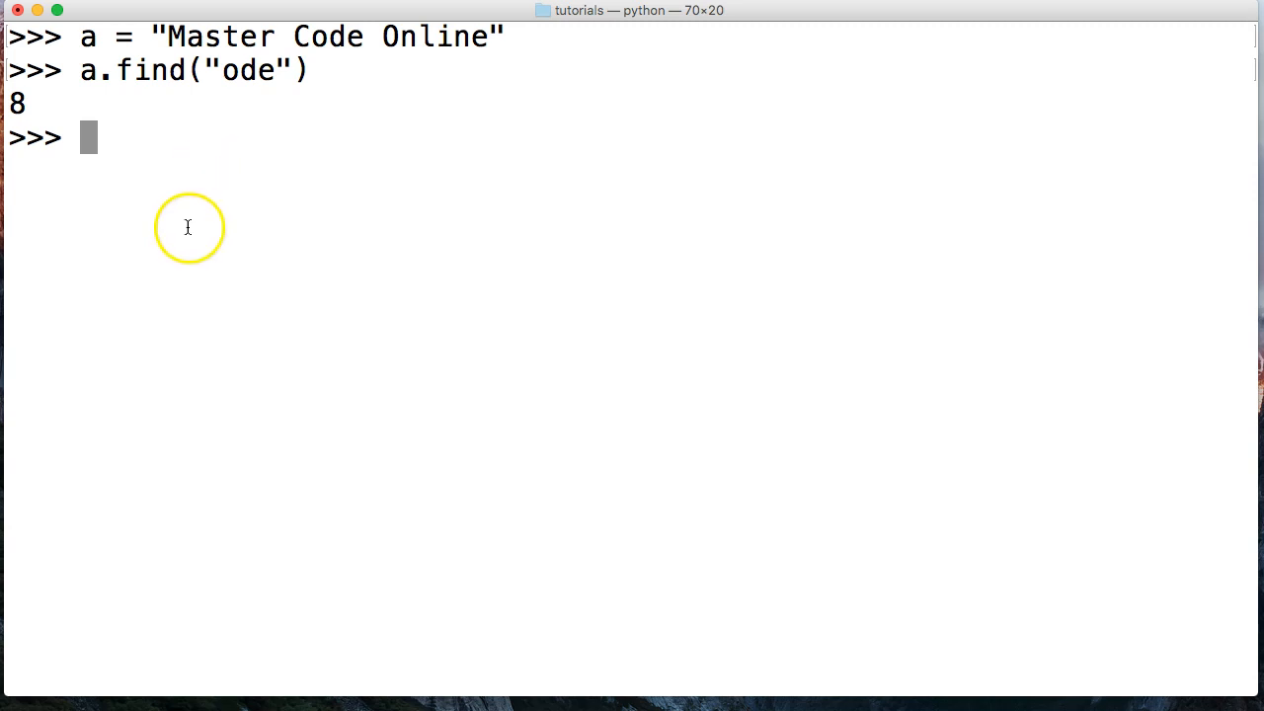
{"action": "mouse_move", "coordinate": [190, 166]}
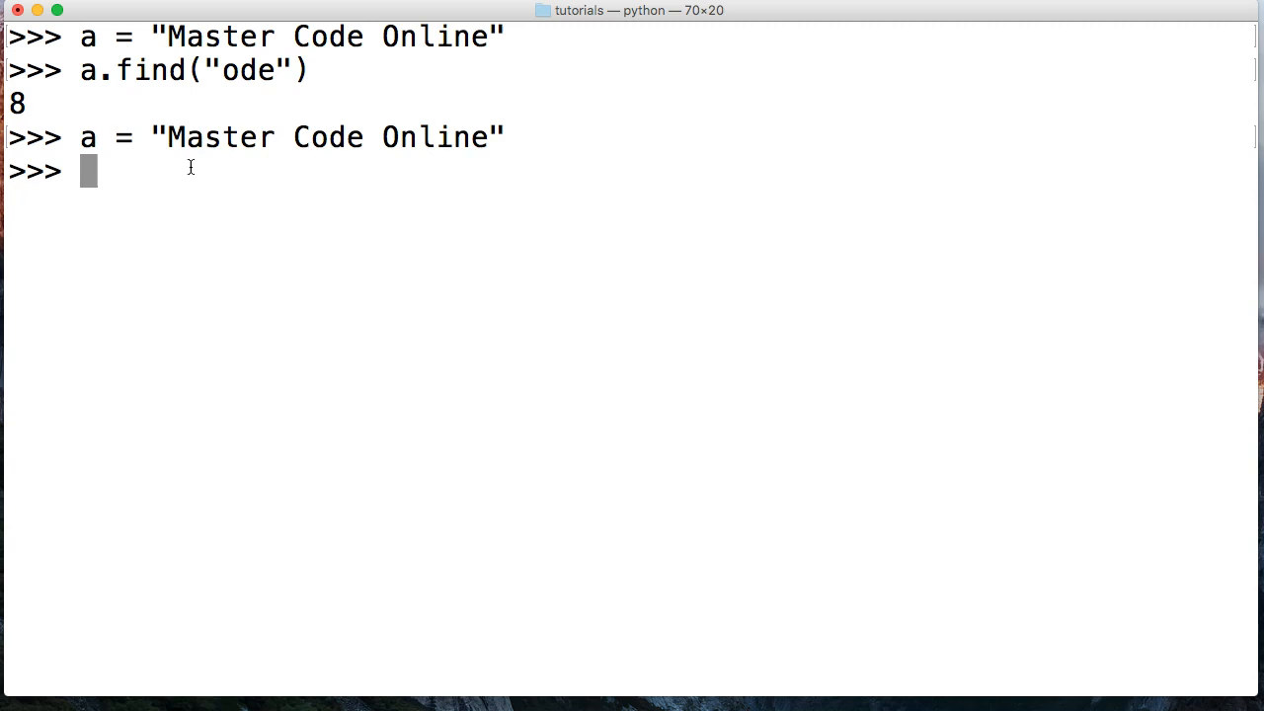
Run a.find("e", 5) to get index 10.
{"action": "type", "text": "a.find("}
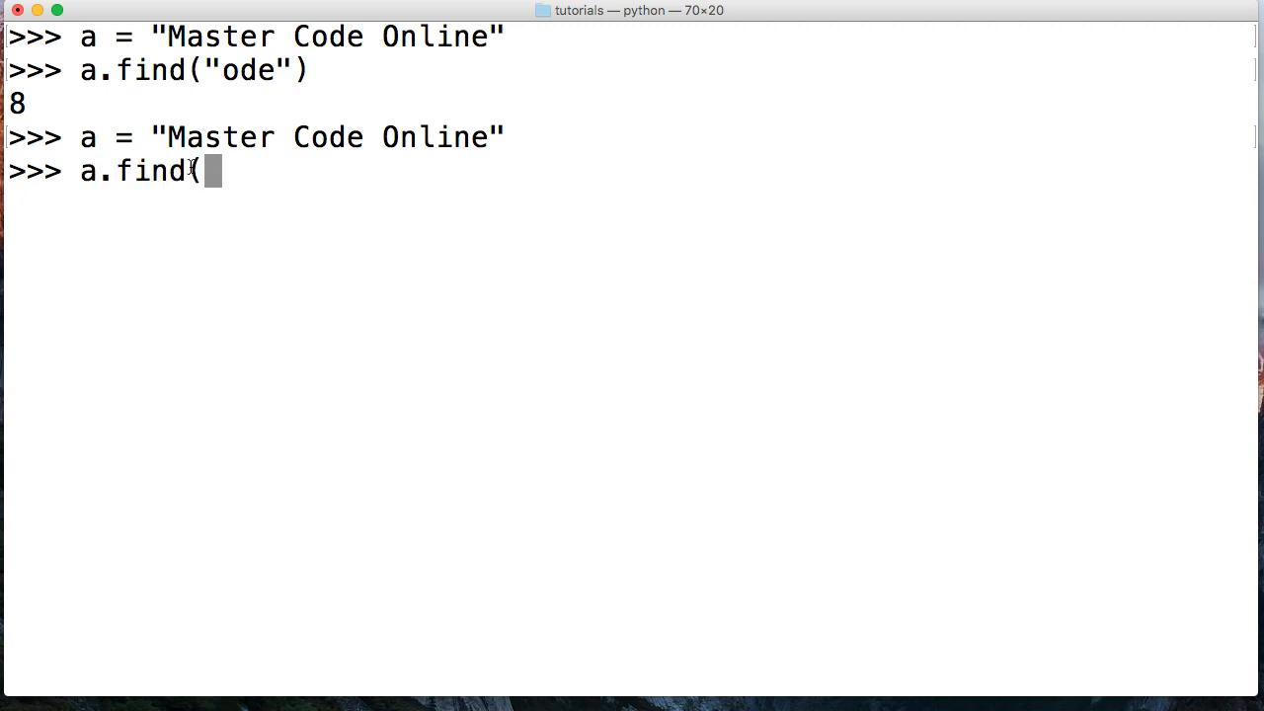
{"action": "type", "text": "\"e\","}
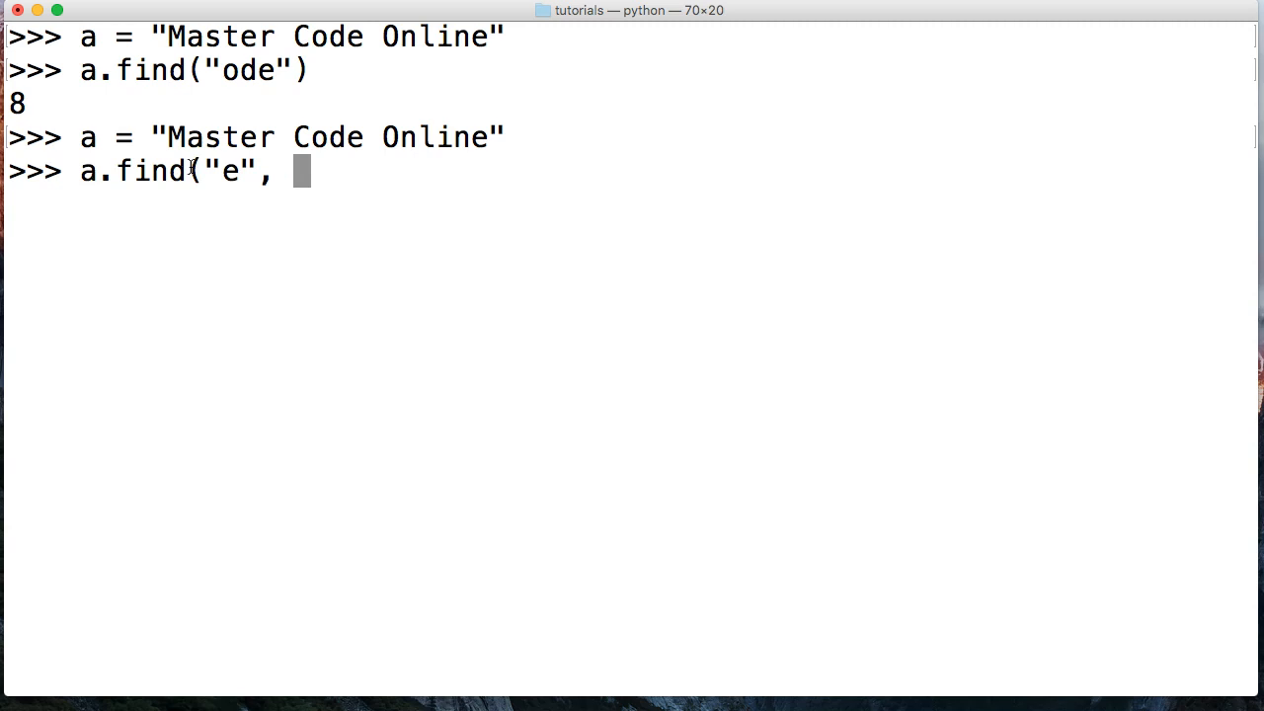
{"action": "type", "text": "5"}
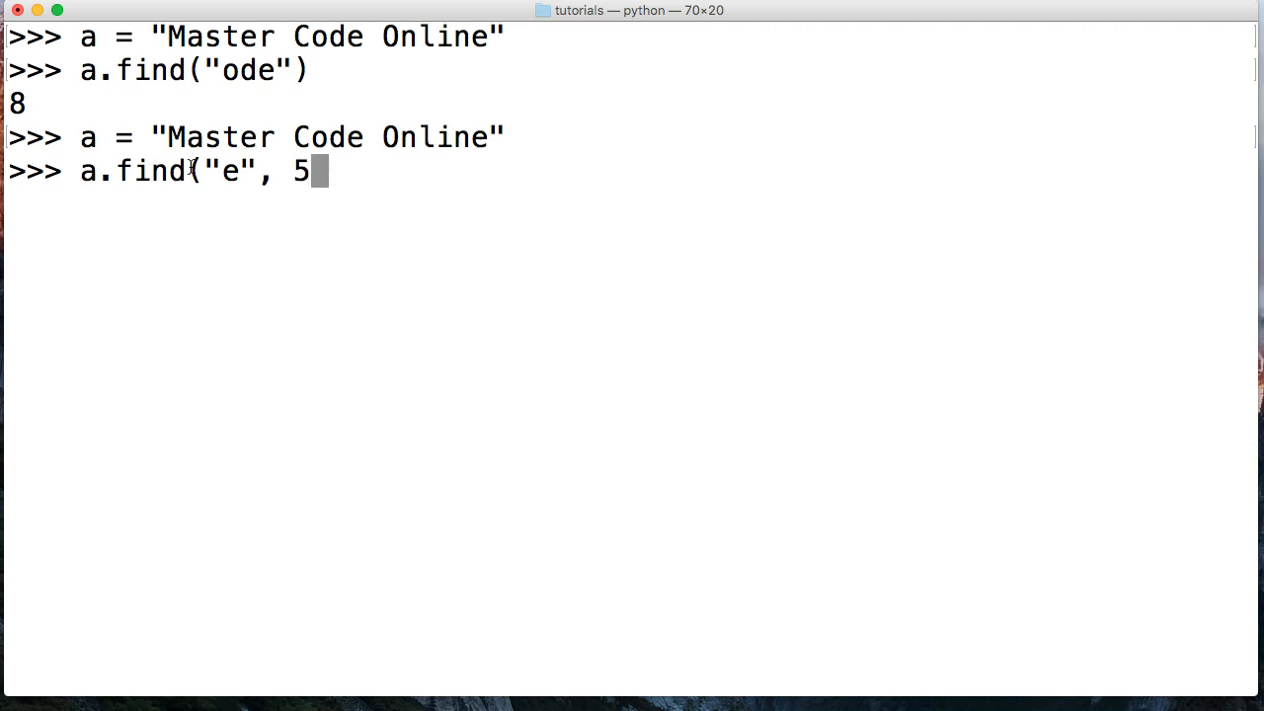
{"action": "key", "text": "Return"}
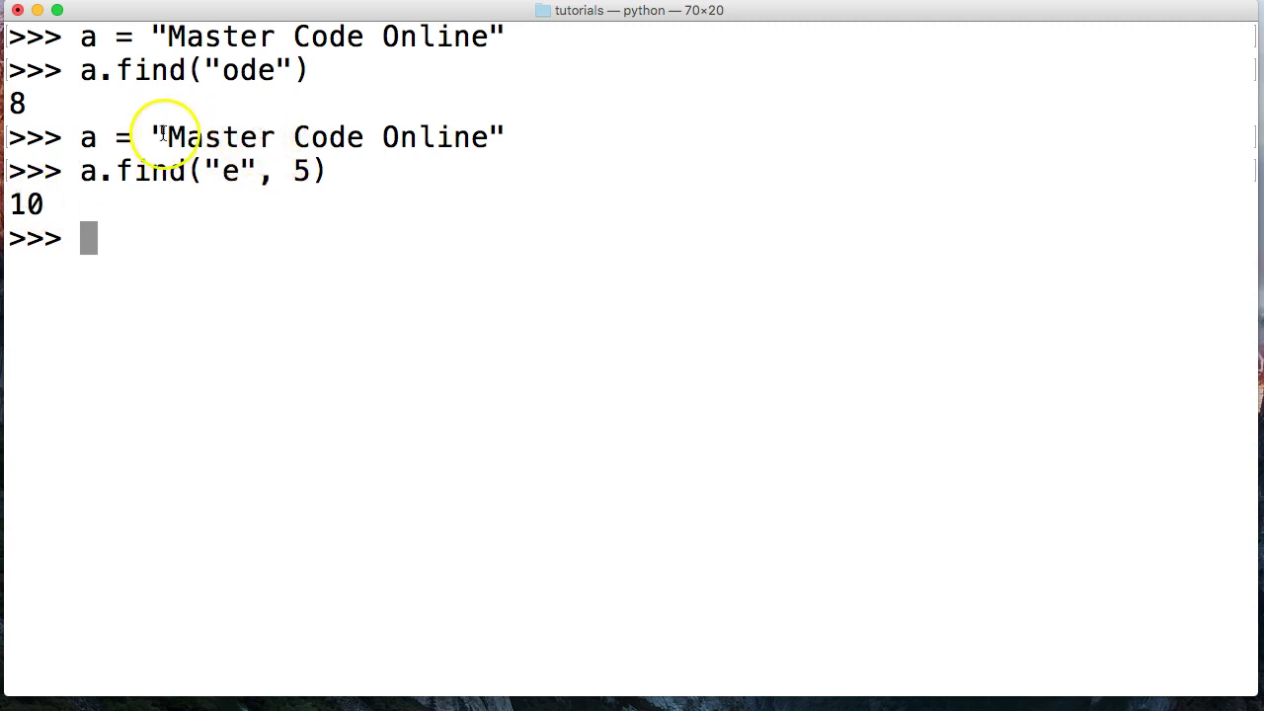
{"action": "mouse_move", "coordinate": [237, 134]}
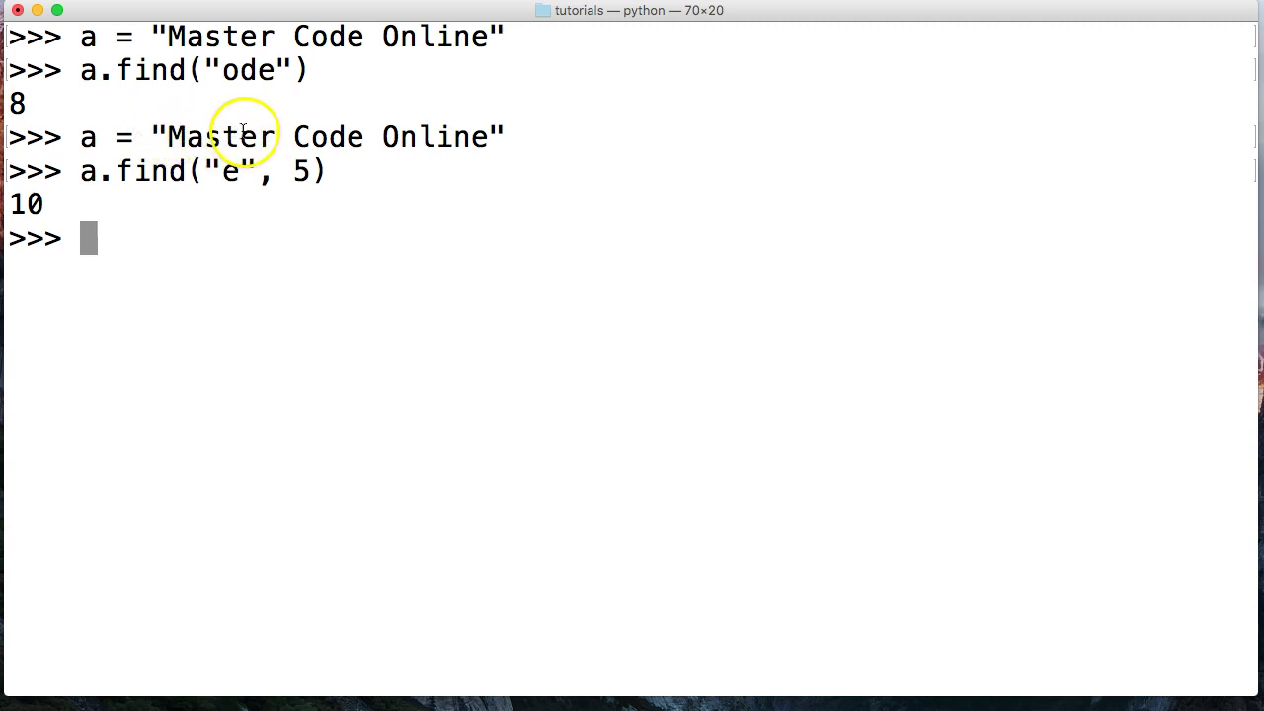
{"action": "mouse_move", "coordinate": [256, 137]}
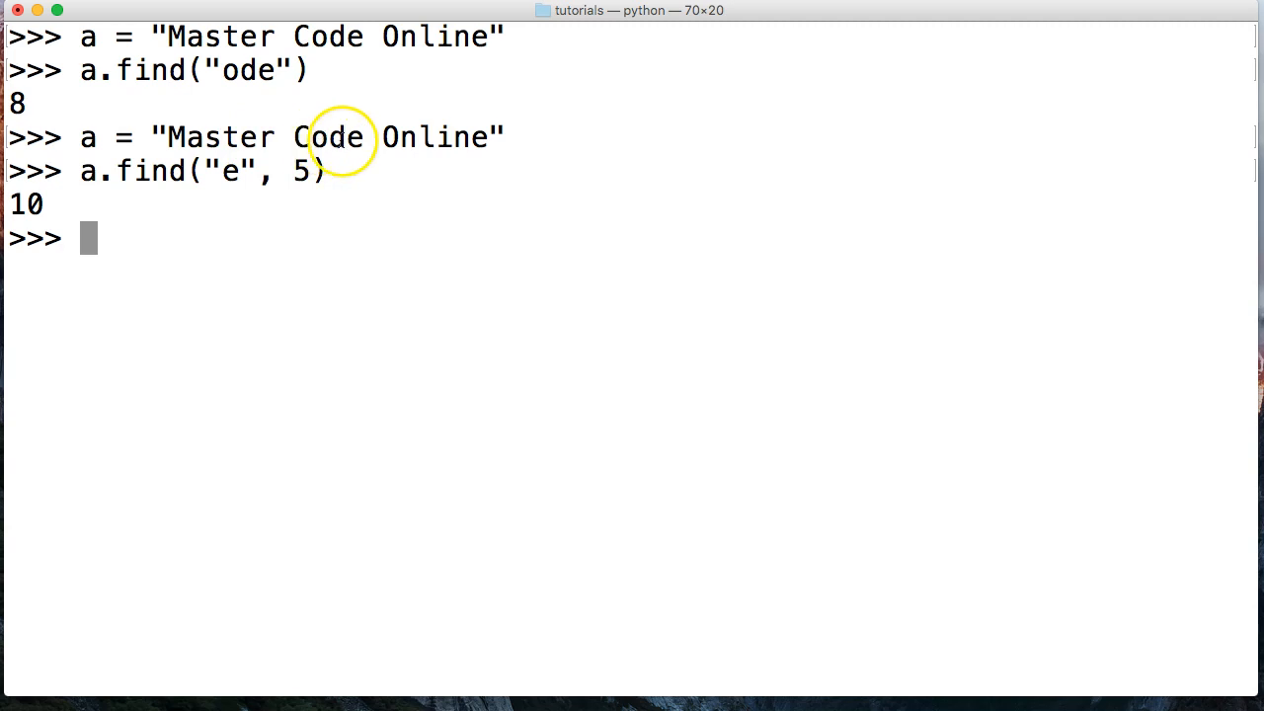
{"action": "mouse_move", "coordinate": [356, 139]}
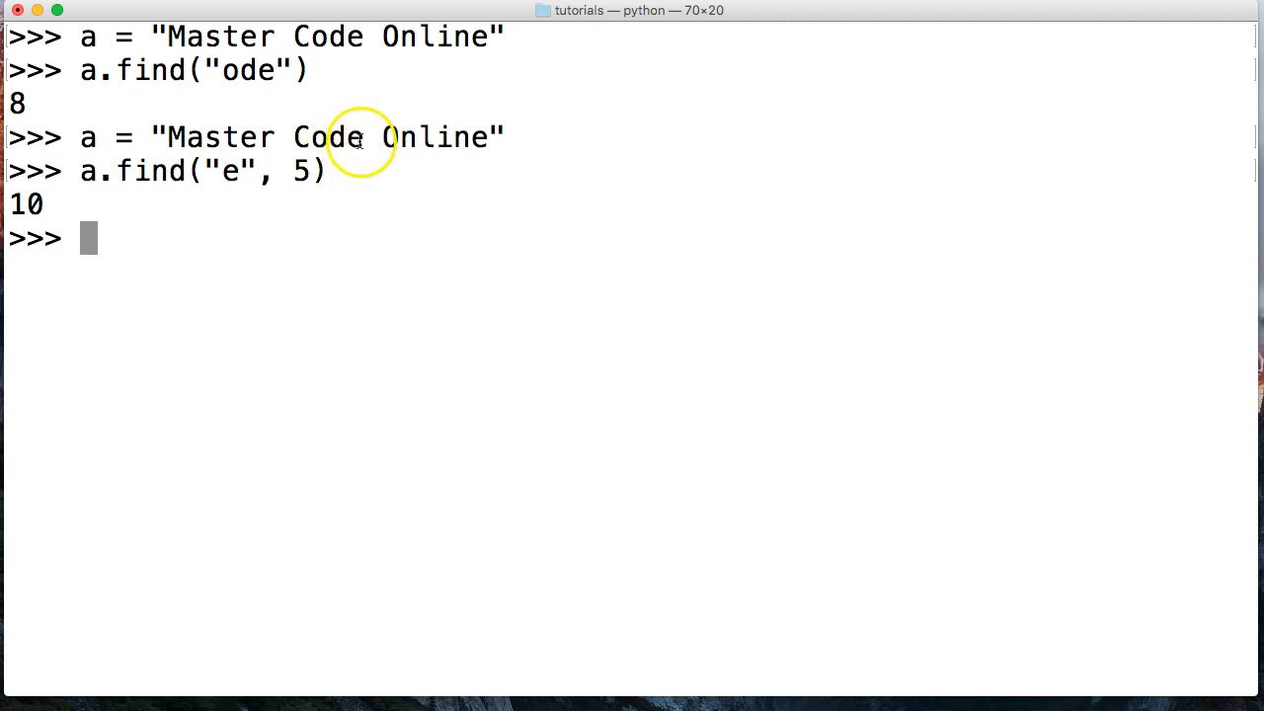
{"action": "mouse_move", "coordinate": [222, 133]}
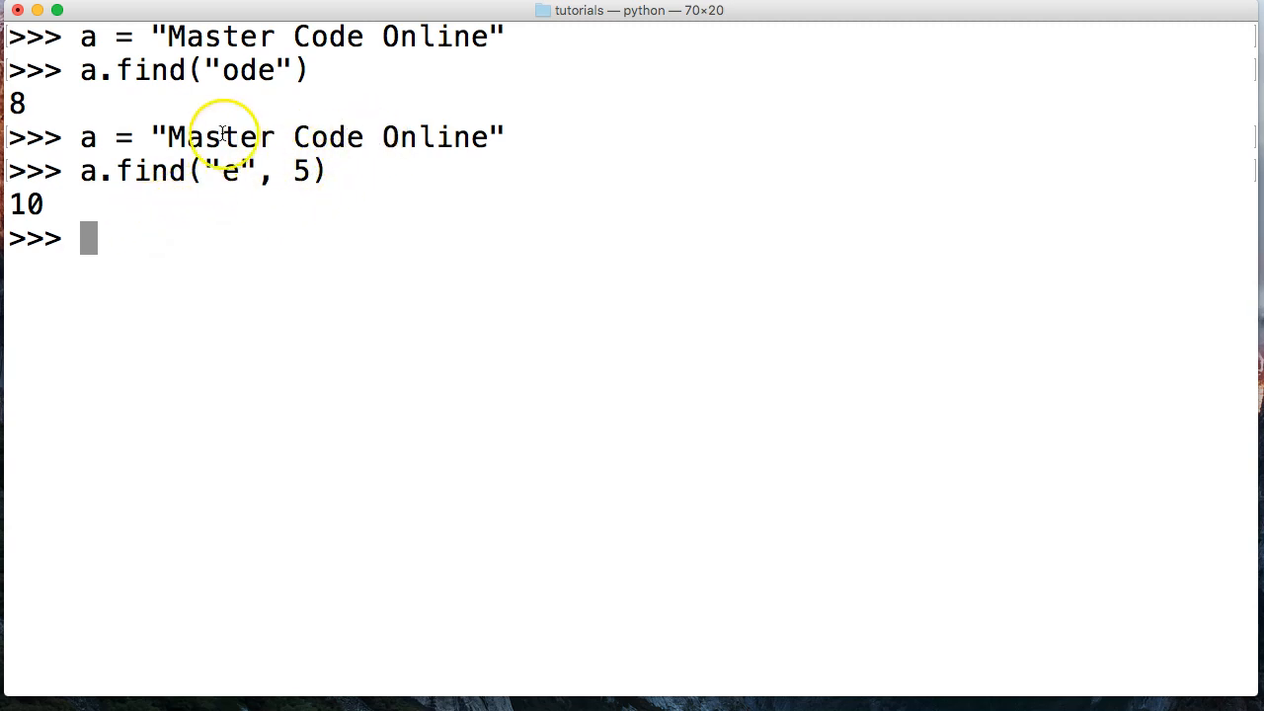
{"action": "mouse_move", "coordinate": [247, 133]}
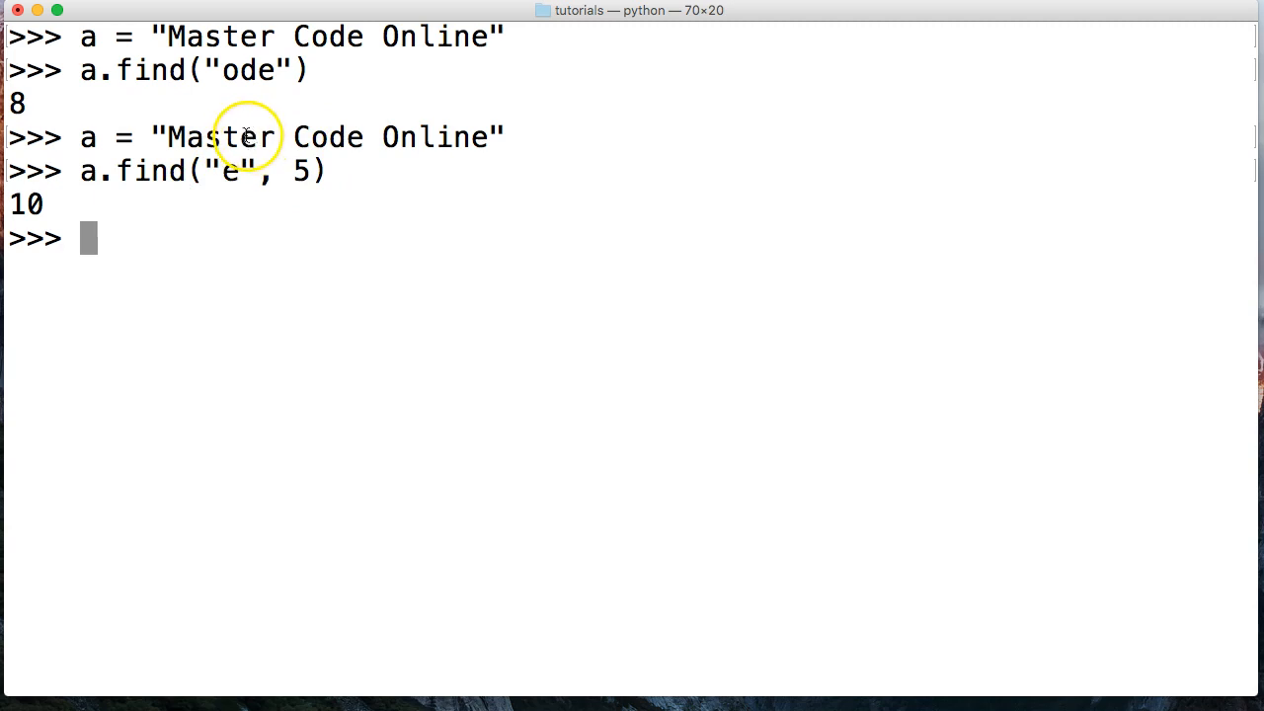
{"action": "mouse_move", "coordinate": [358, 136]}
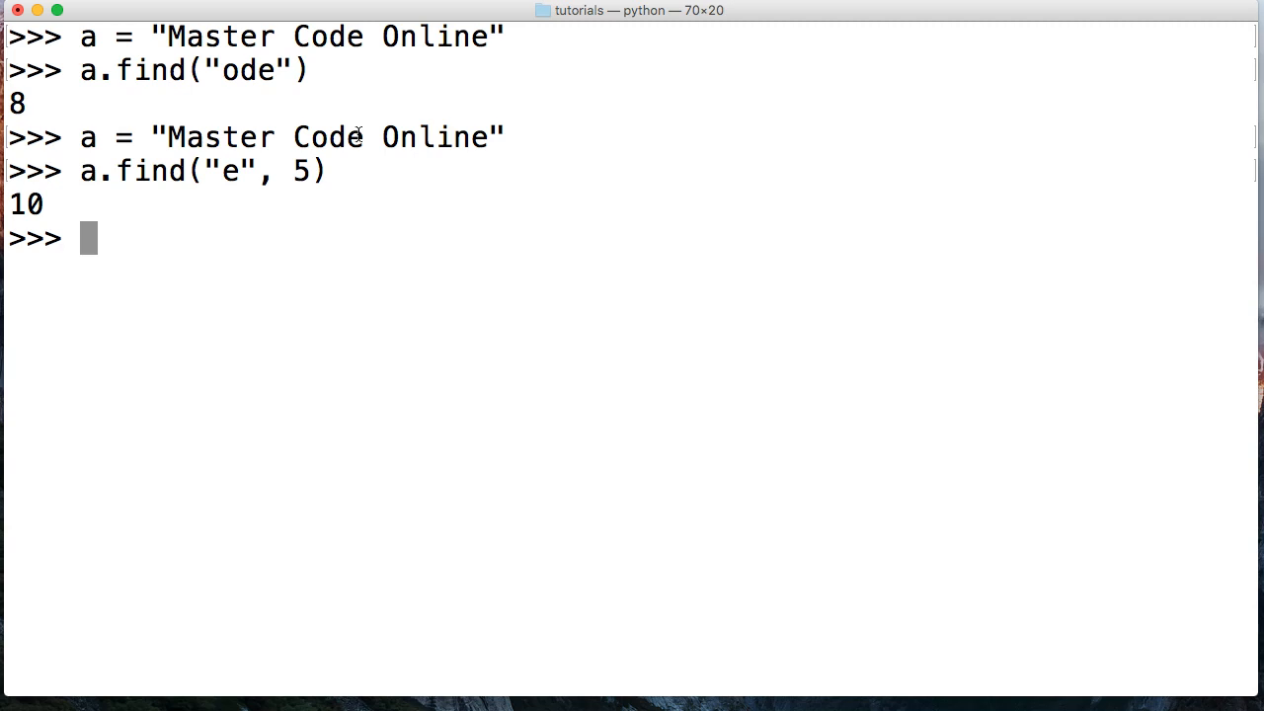
Reassign a = "Master Code Online" and enter a.find("e", 0, 4).
{"action": "type", "text": "a = \"Master Code Online\""}
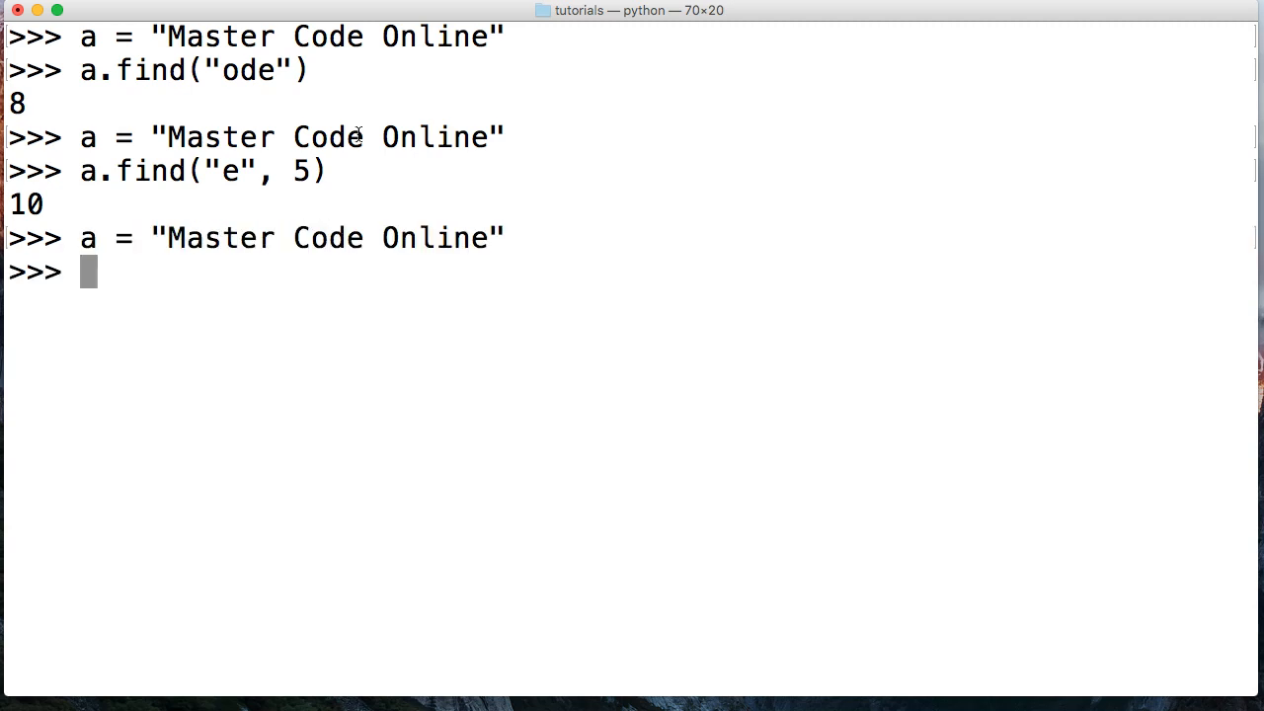
{"action": "type", "text": "a.find("}
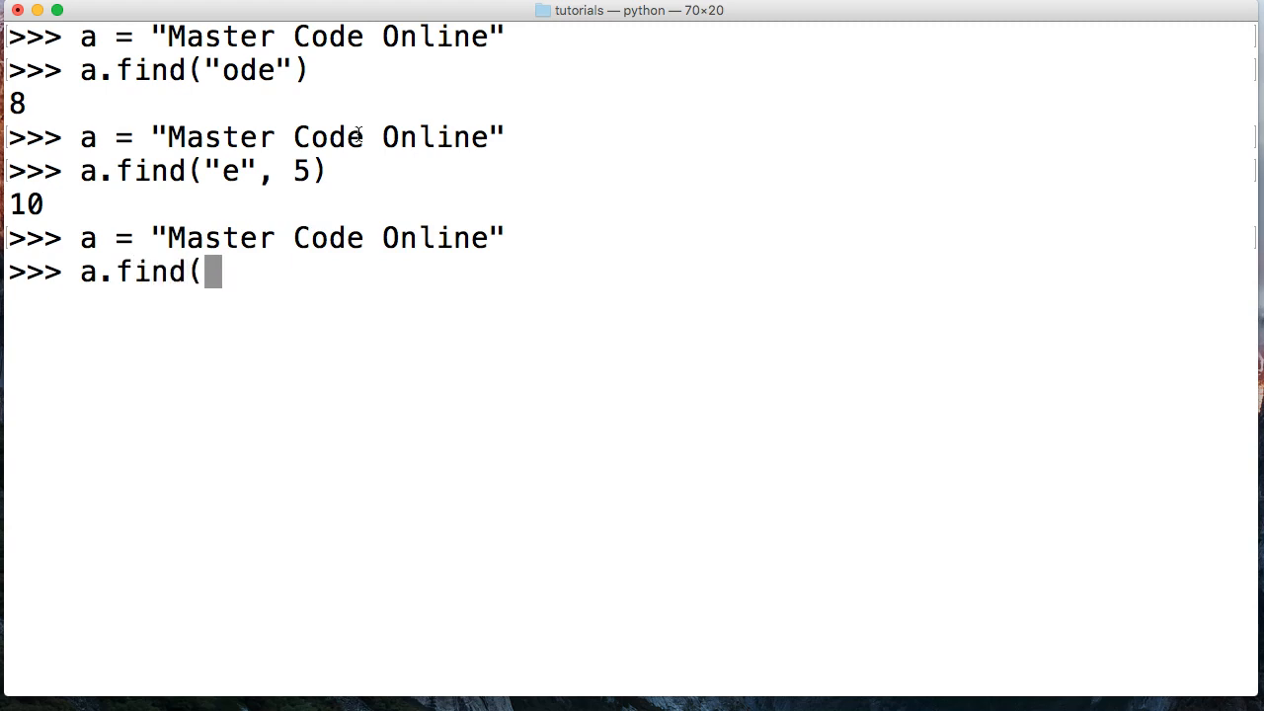
{"action": "type", "text": "\"e\","}
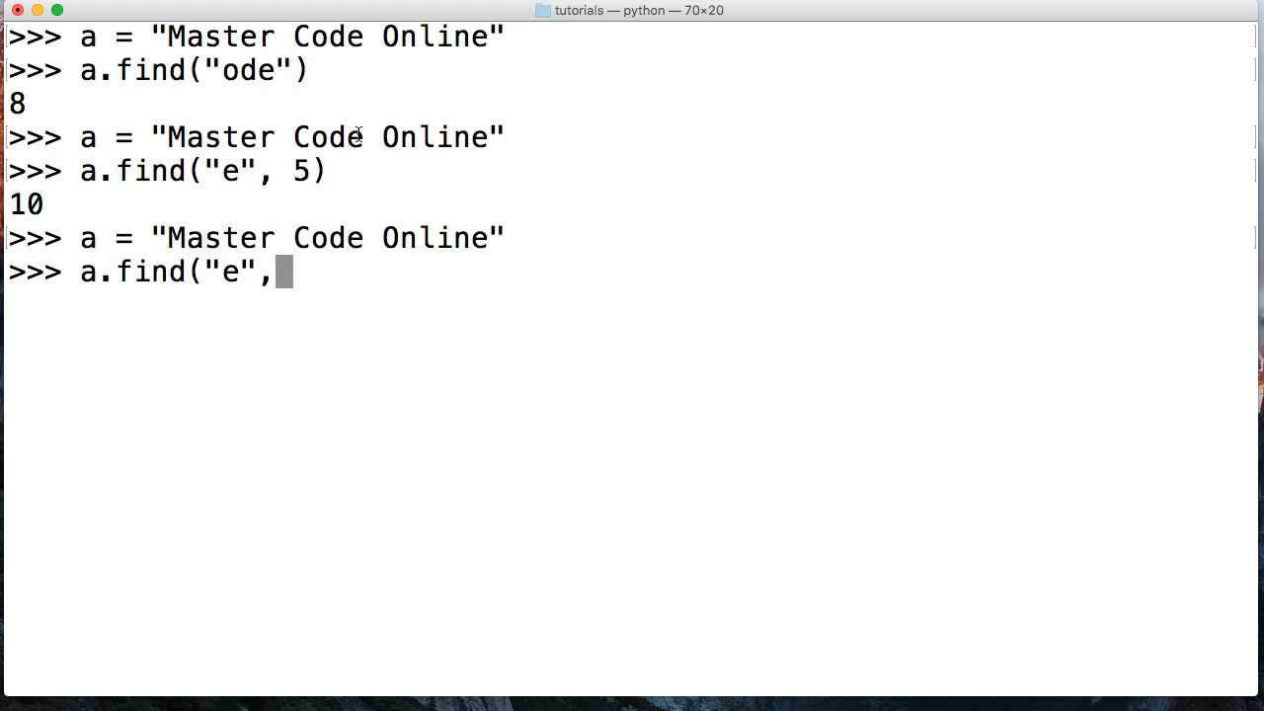
{"action": "type", "text": "0"}
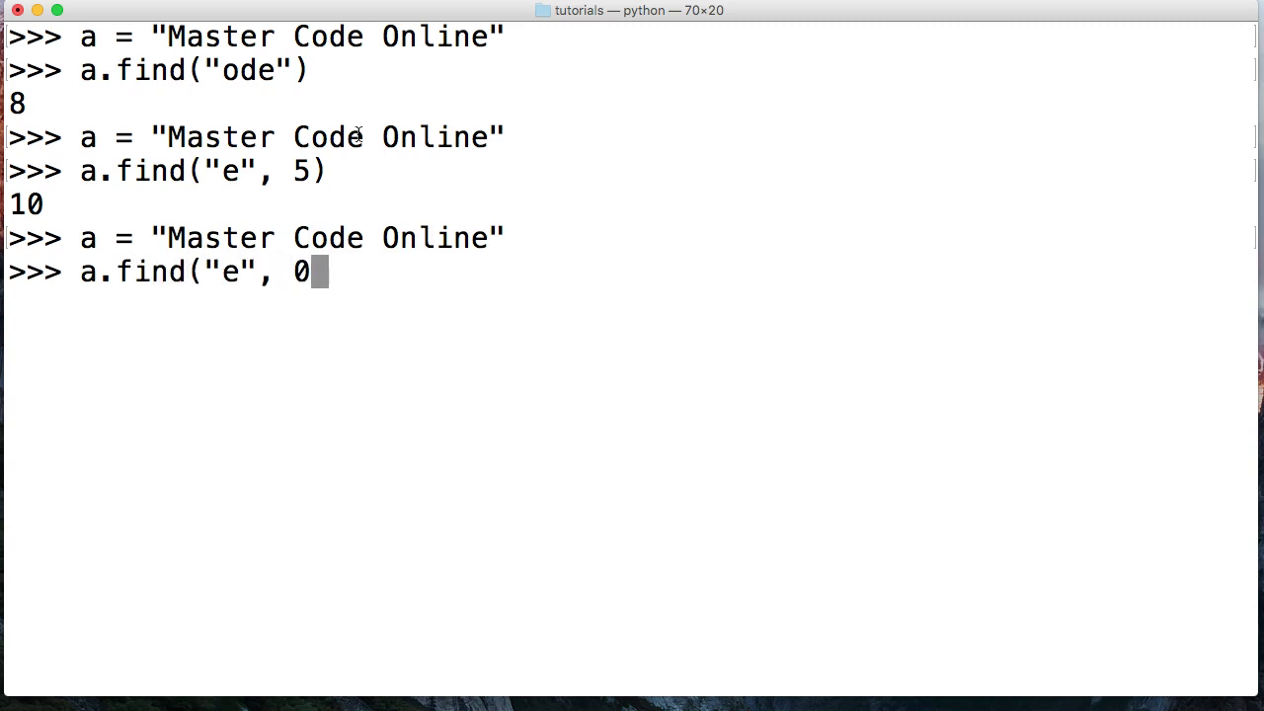
{"action": "type", "text": ","}
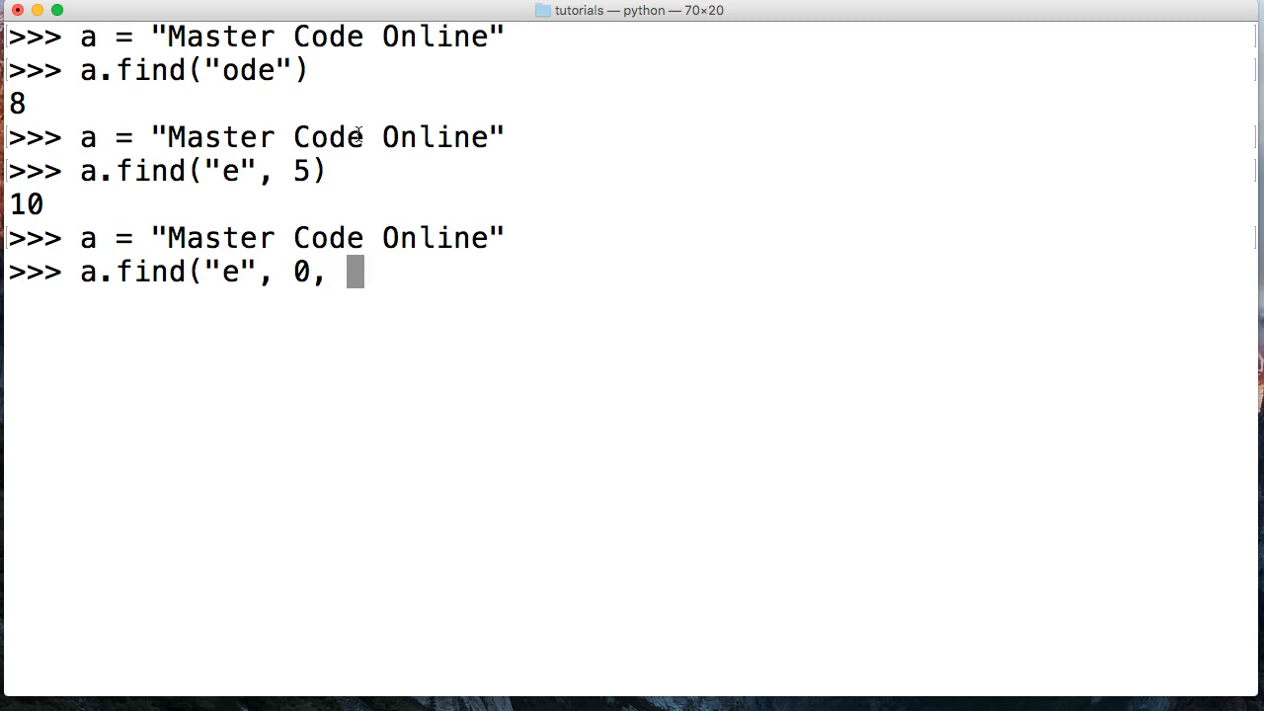
{"action": "type", "text": "4)"}
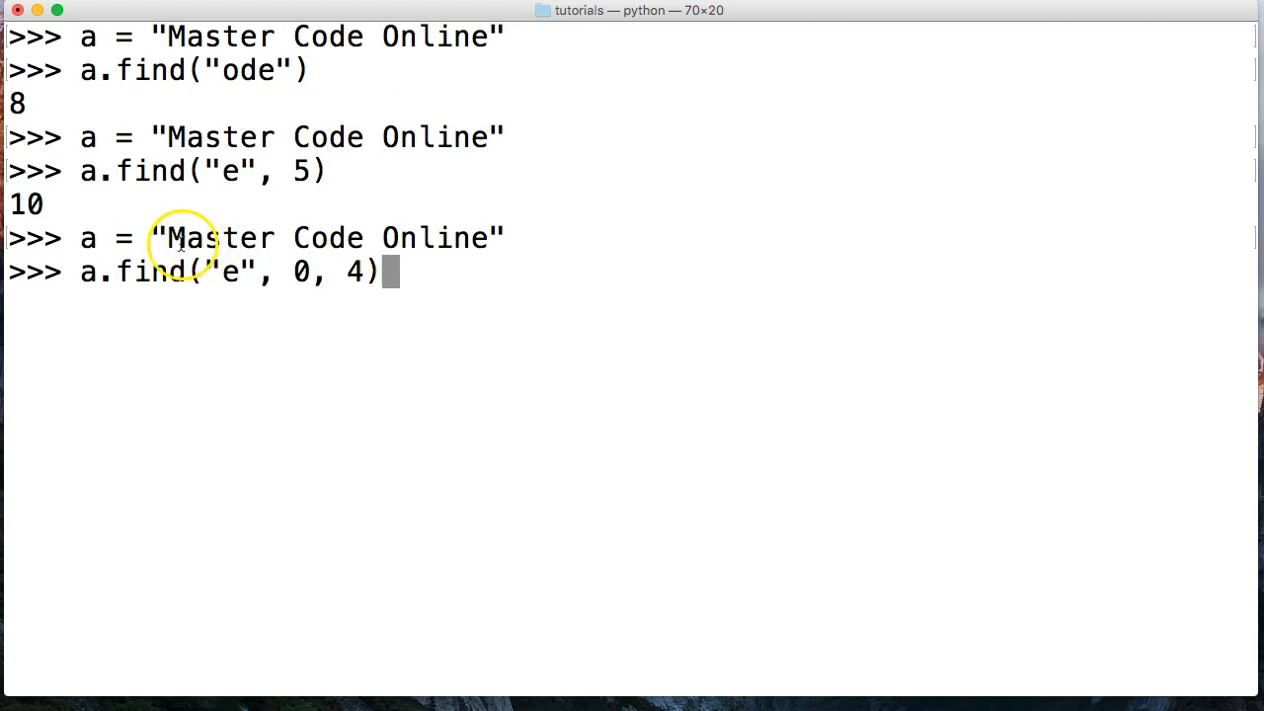
{"action": "mouse_move", "coordinate": [251, 238]}
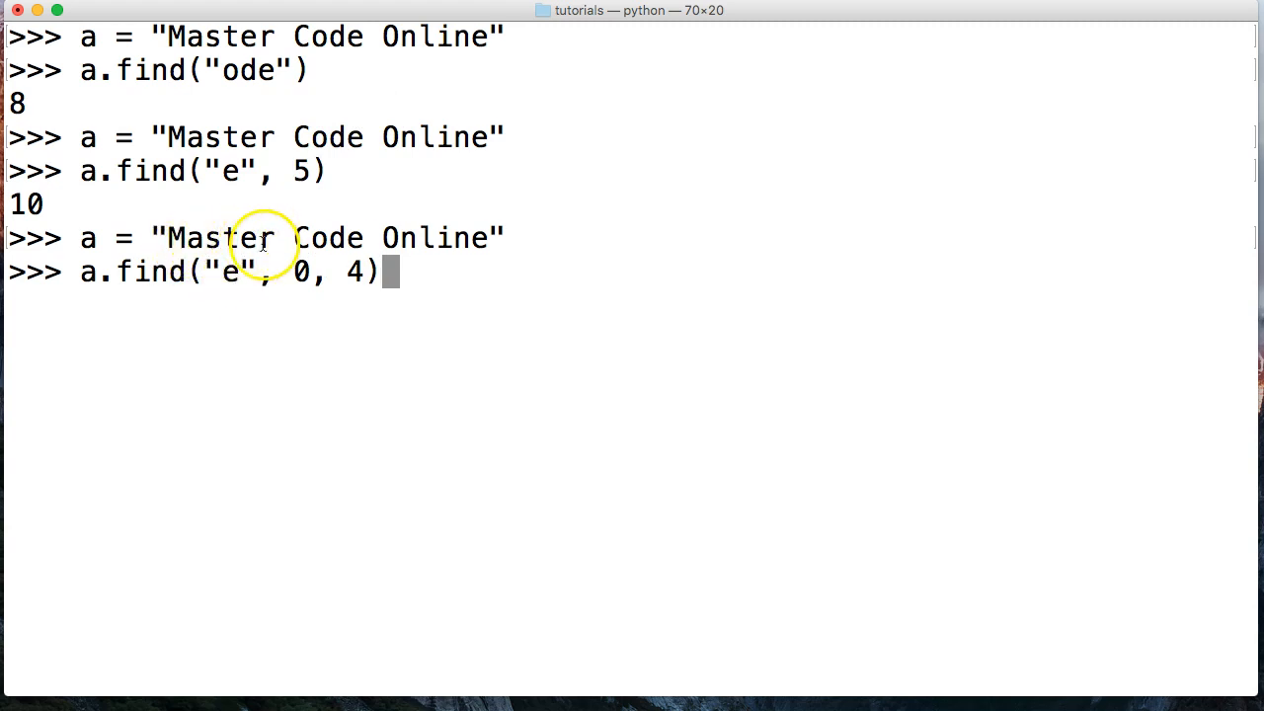
{"action": "mouse_move", "coordinate": [250, 237]}
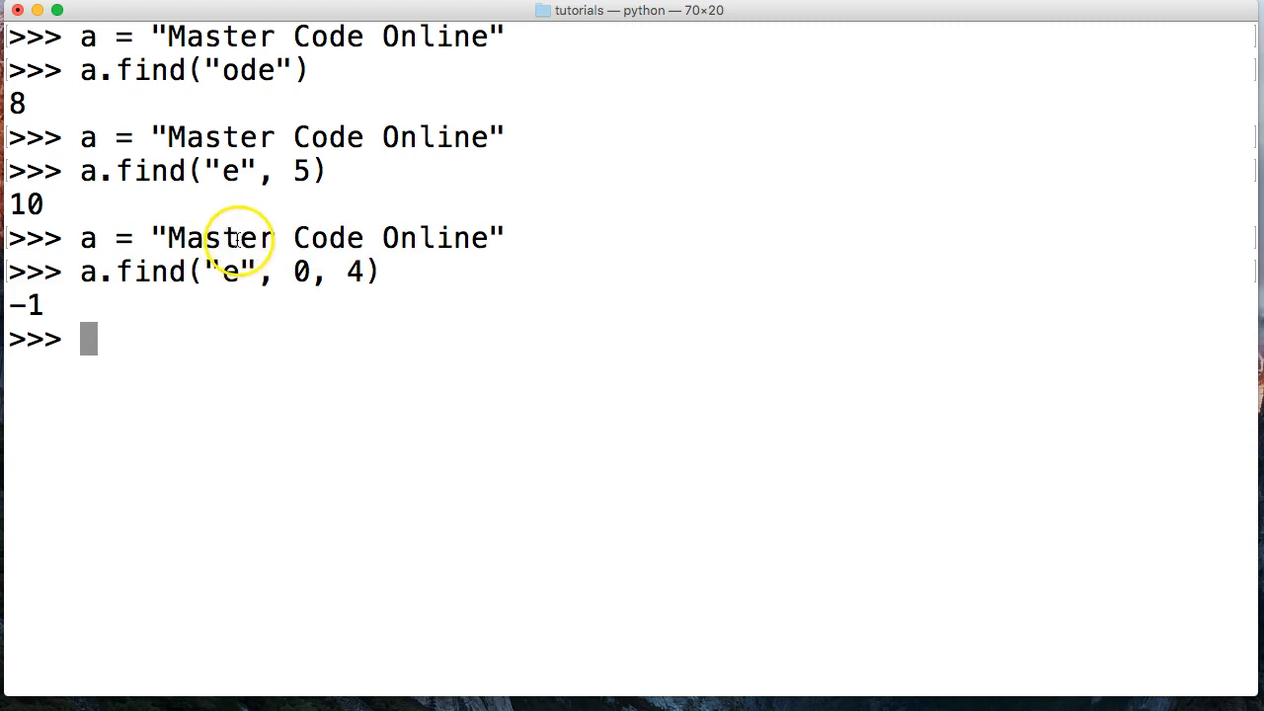
{"action": "mouse_move", "coordinate": [267, 237]}
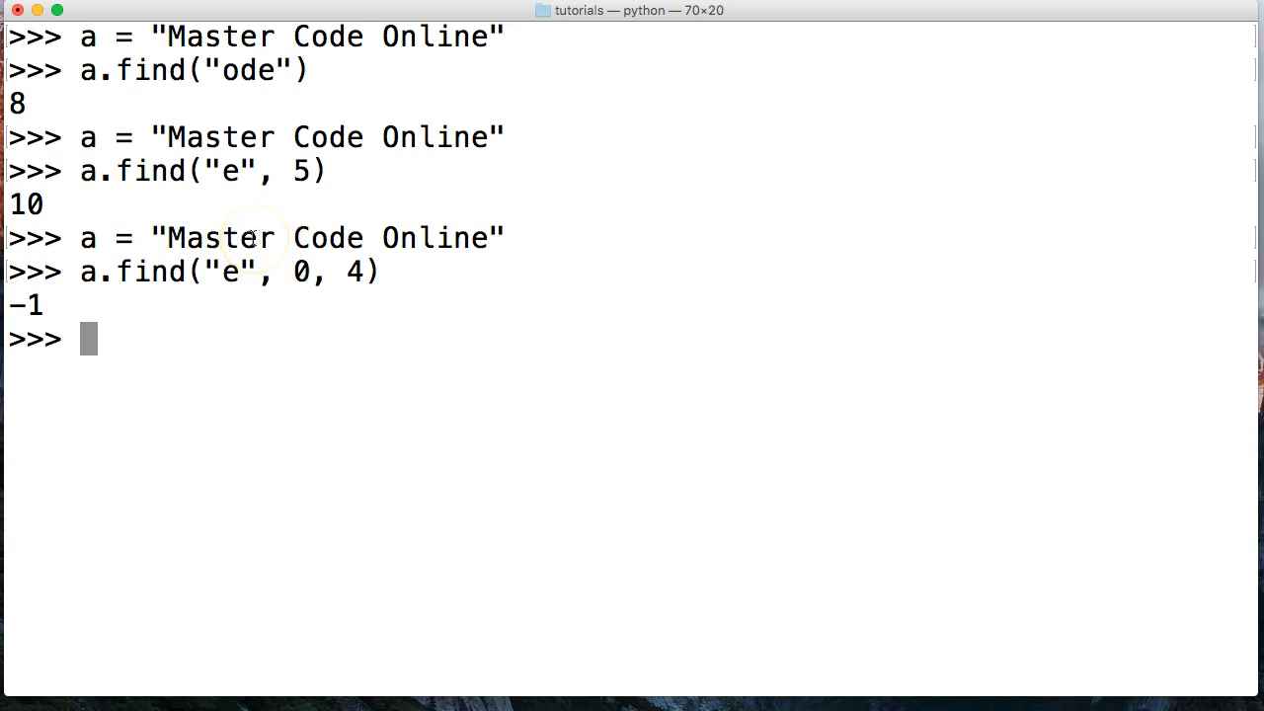
Run a.find("e", 0, 5) returning 4, then reassign a = "Master Code Online".
{"action": "type", "text": "a.find("}
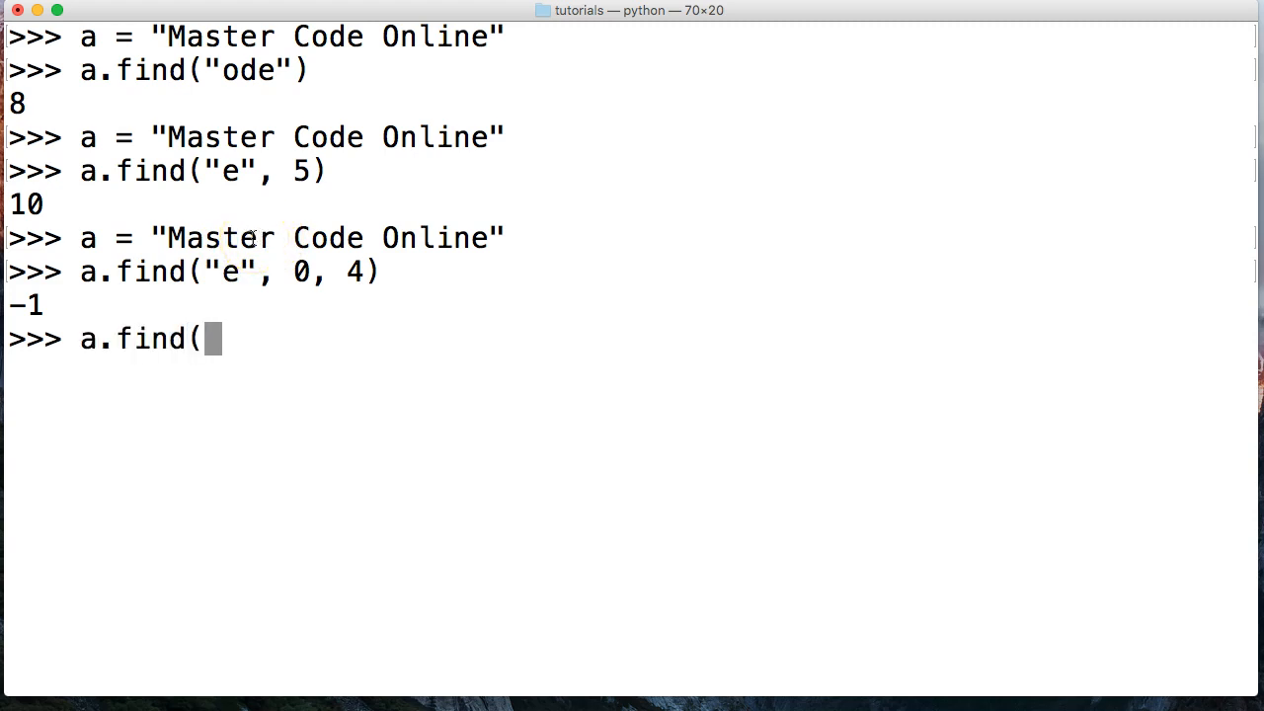
{"action": "type", "text": "\"e\","}
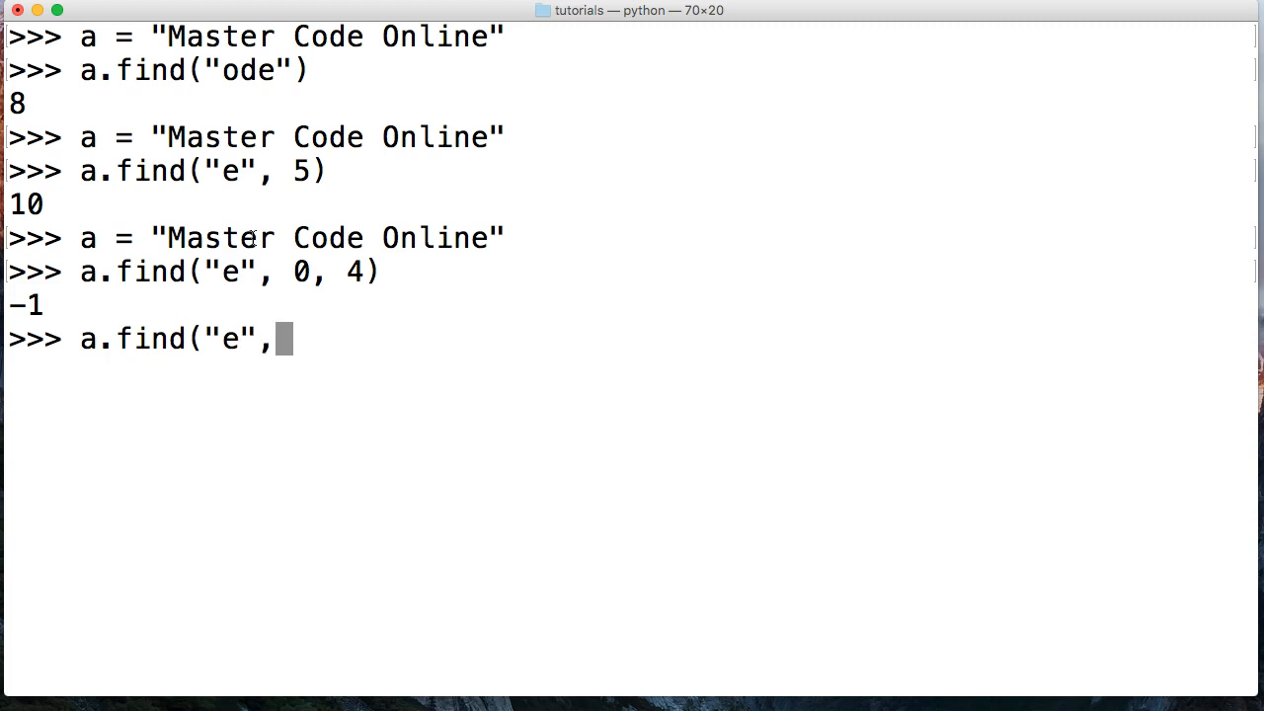
{"action": "type", "text": "0,"}
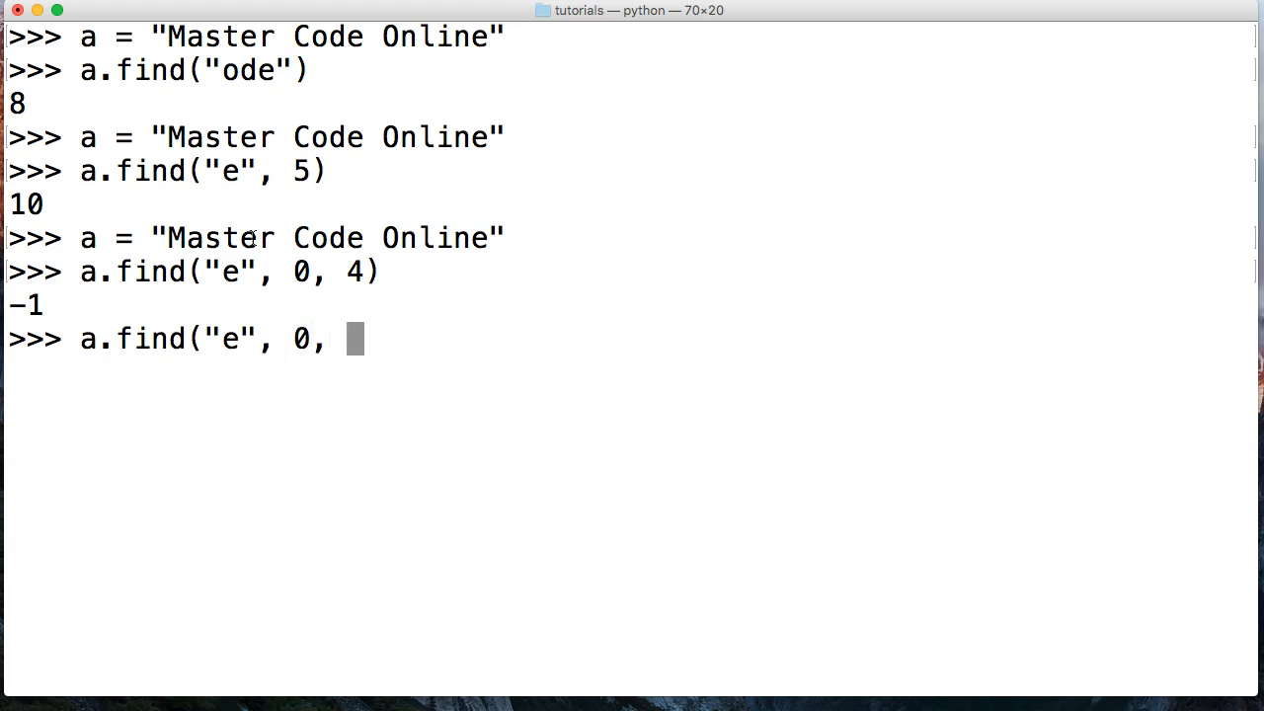
{"action": "type", "text": "5)"}
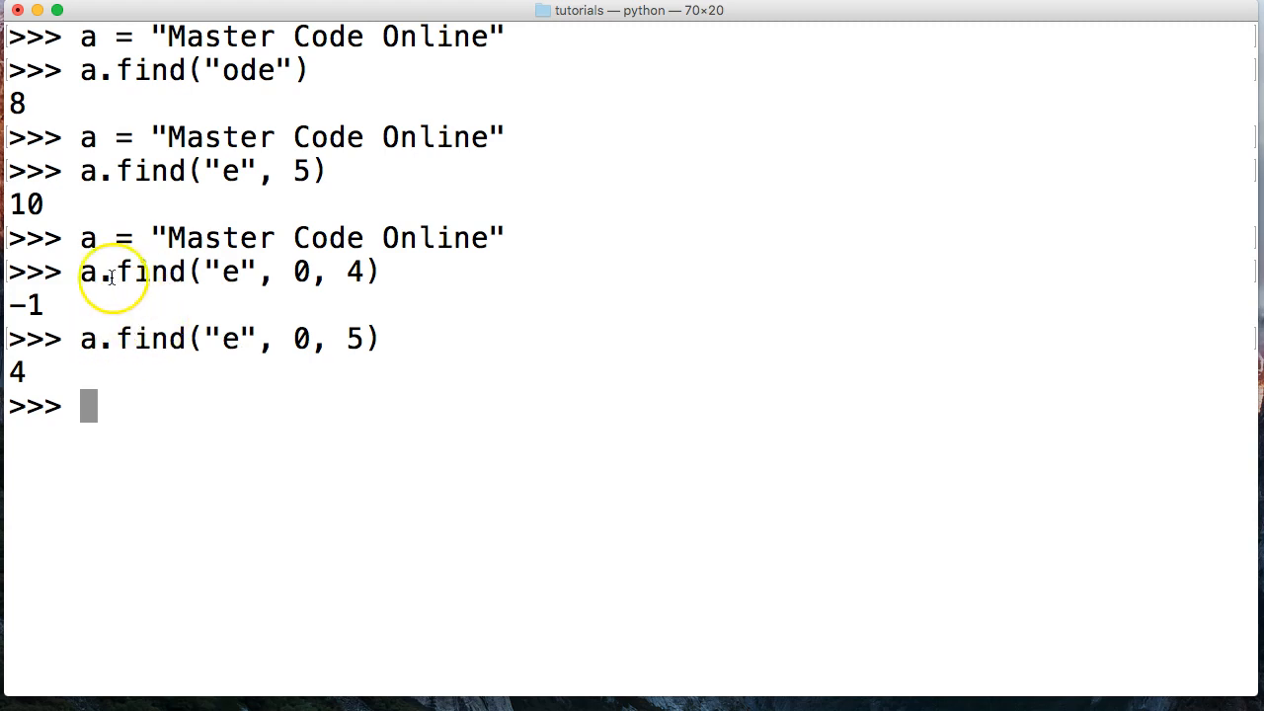
{"action": "mouse_move", "coordinate": [153, 326]}
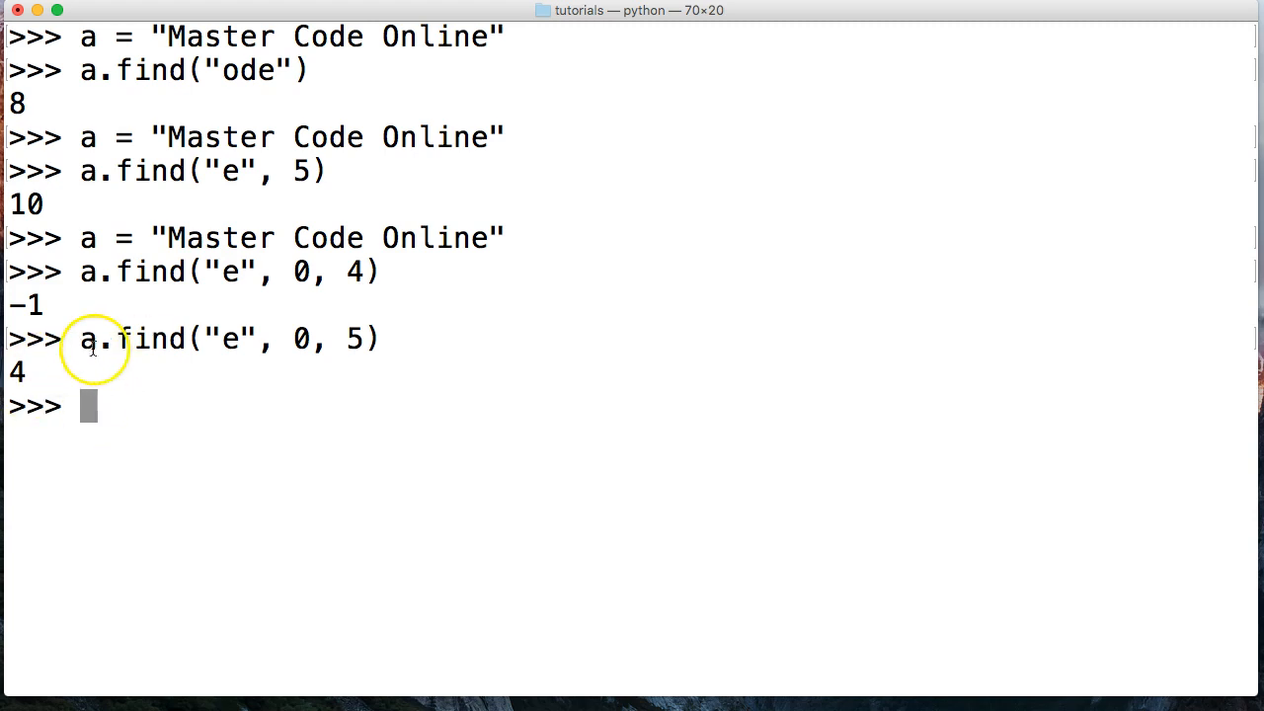
{"action": "type", "text": "a = \"Master Code Online\""}
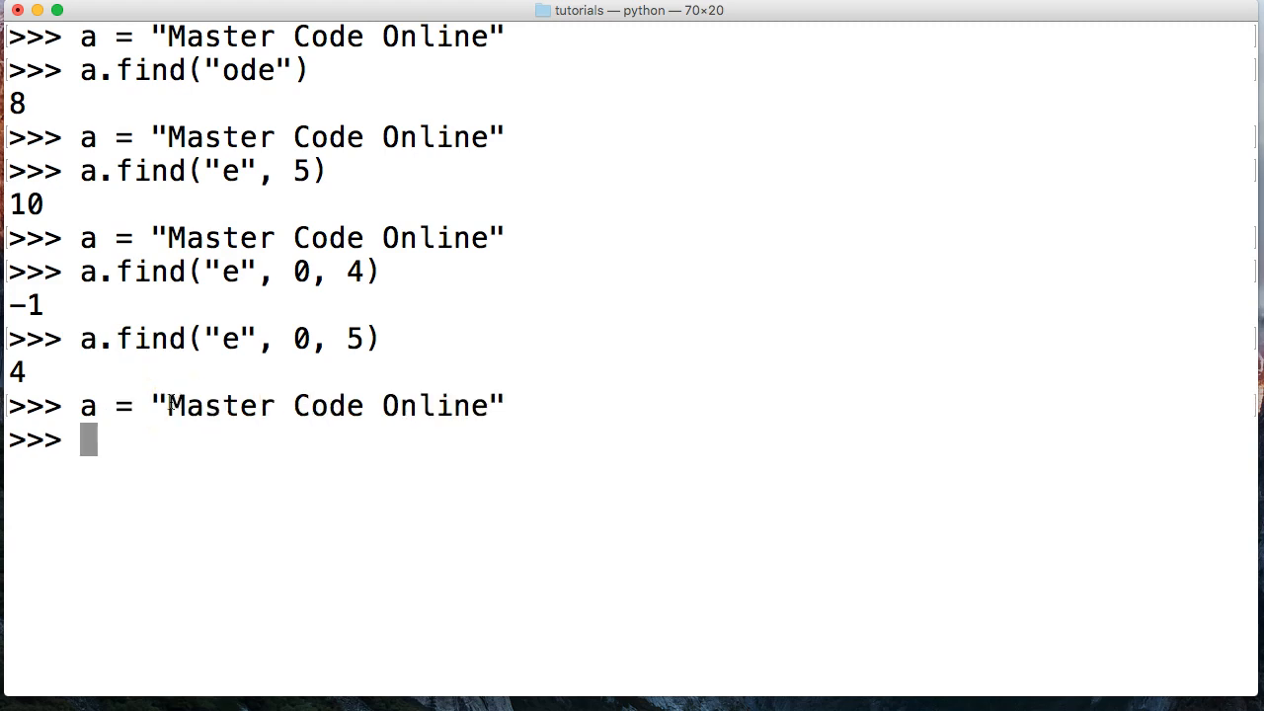
Evaluate "line" in a, which returns True.
{"action": "type", "text": "\""}
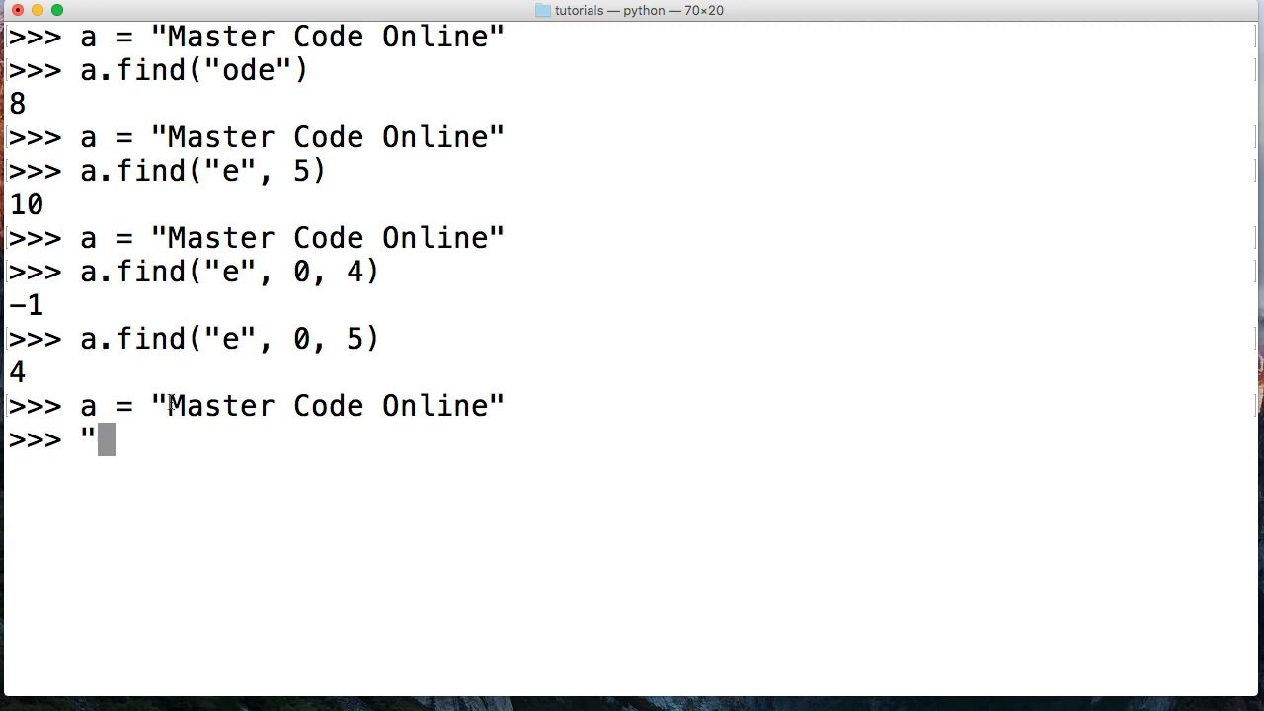
{"action": "type", "text": "line\" in a"}
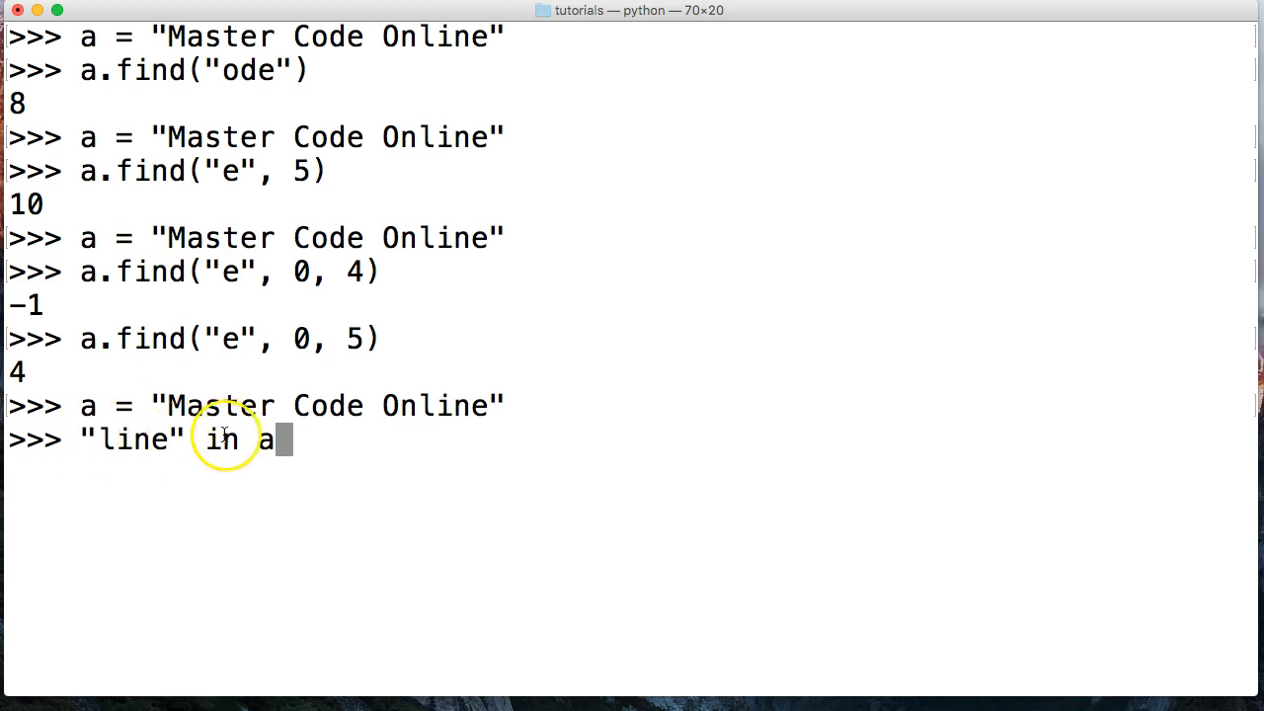
{"action": "mouse_move", "coordinate": [71, 445]}
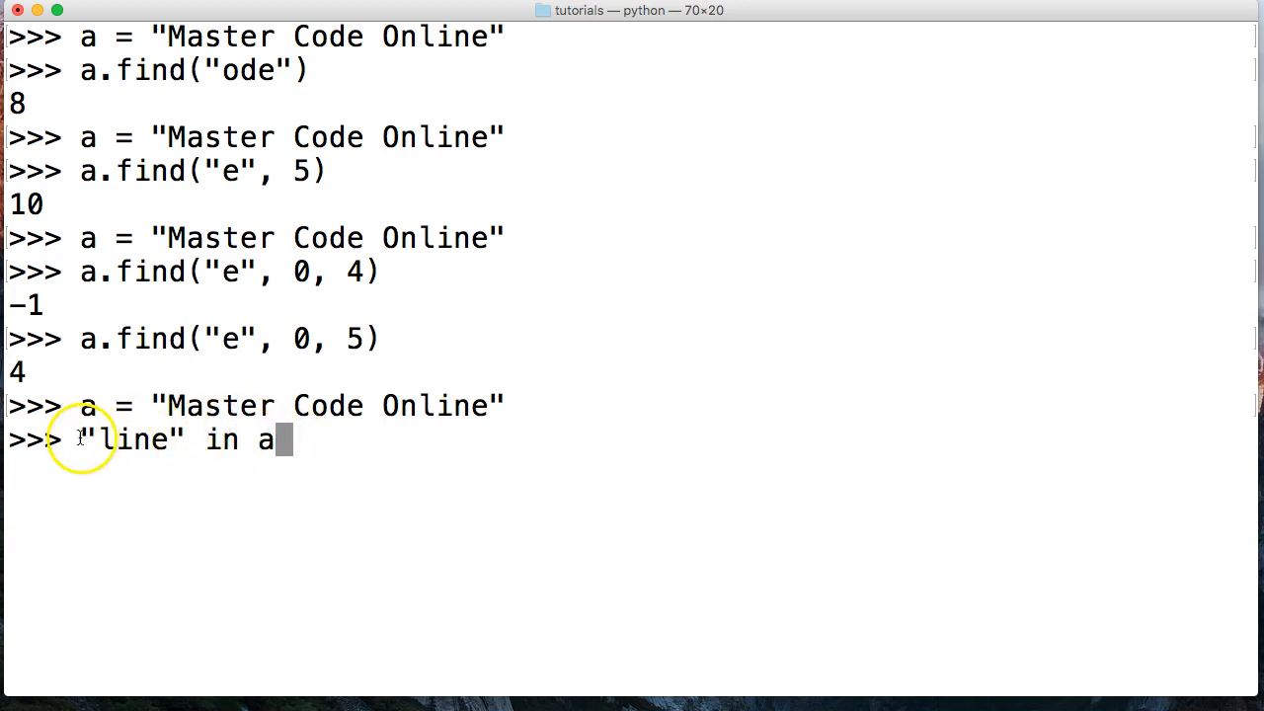
{"action": "mouse_move", "coordinate": [143, 430]}
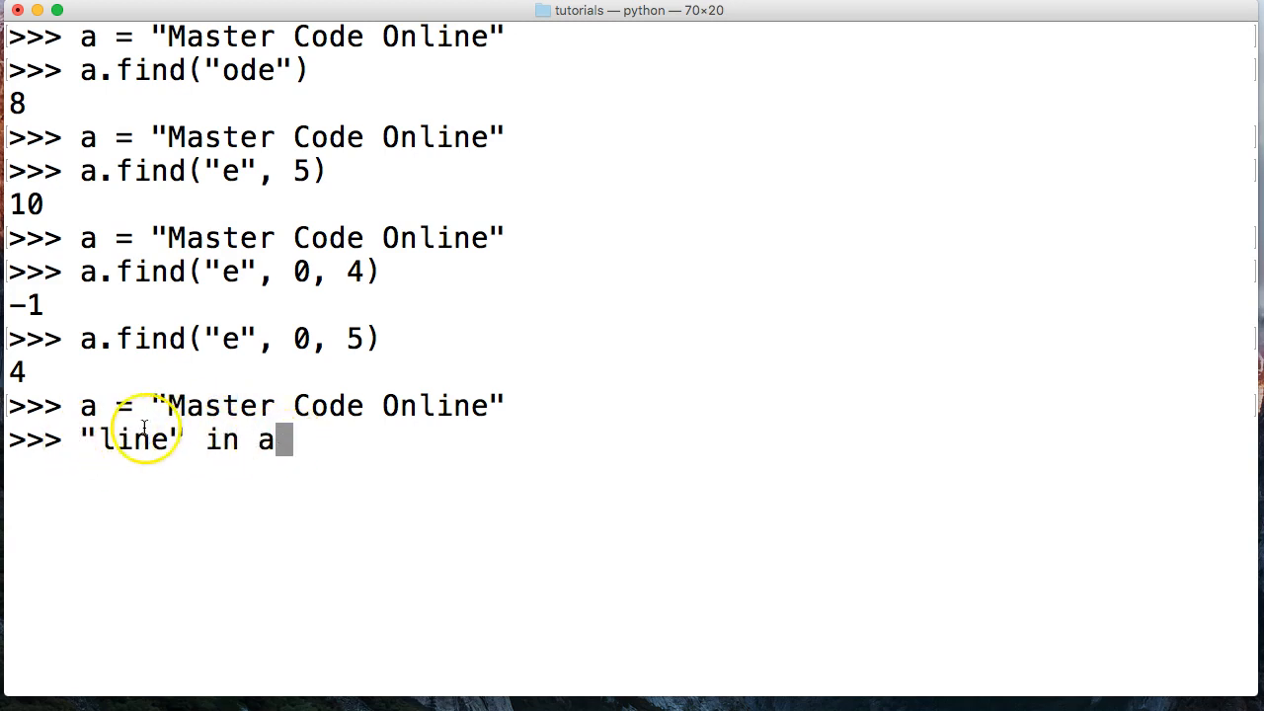
{"action": "mouse_move", "coordinate": [398, 405]}
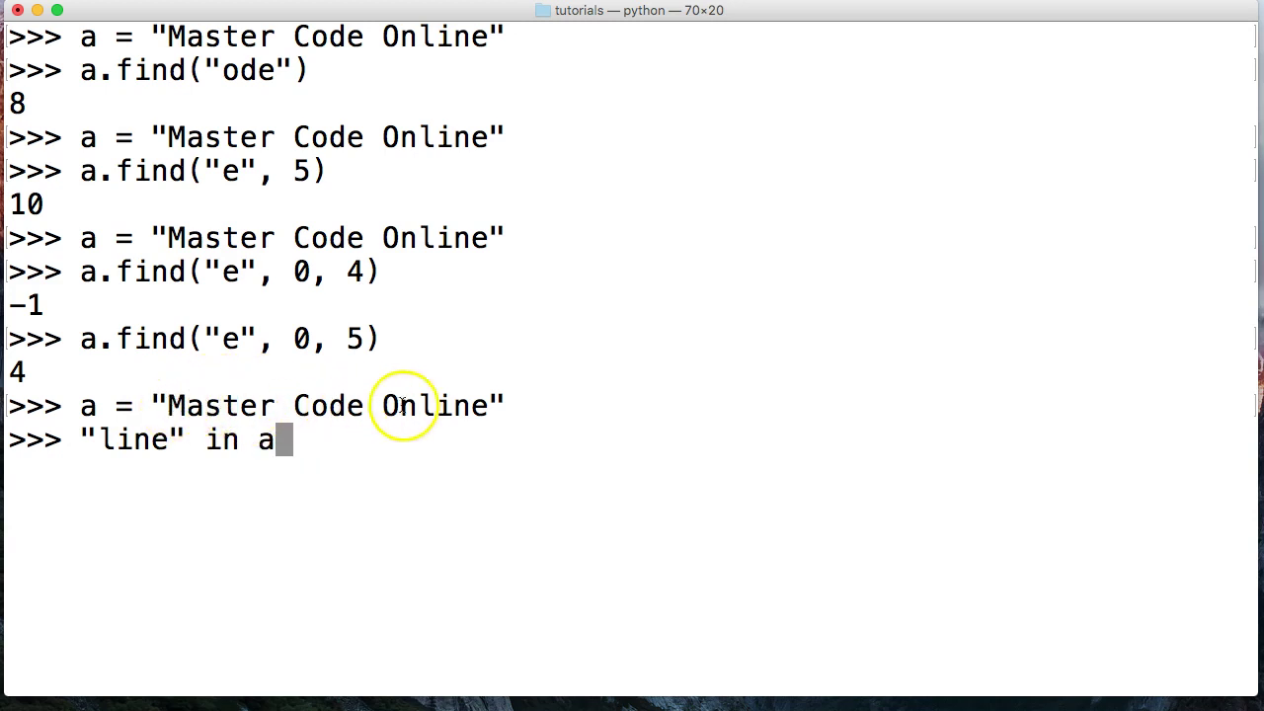
{"action": "double_click", "coordinate": [445, 405]}
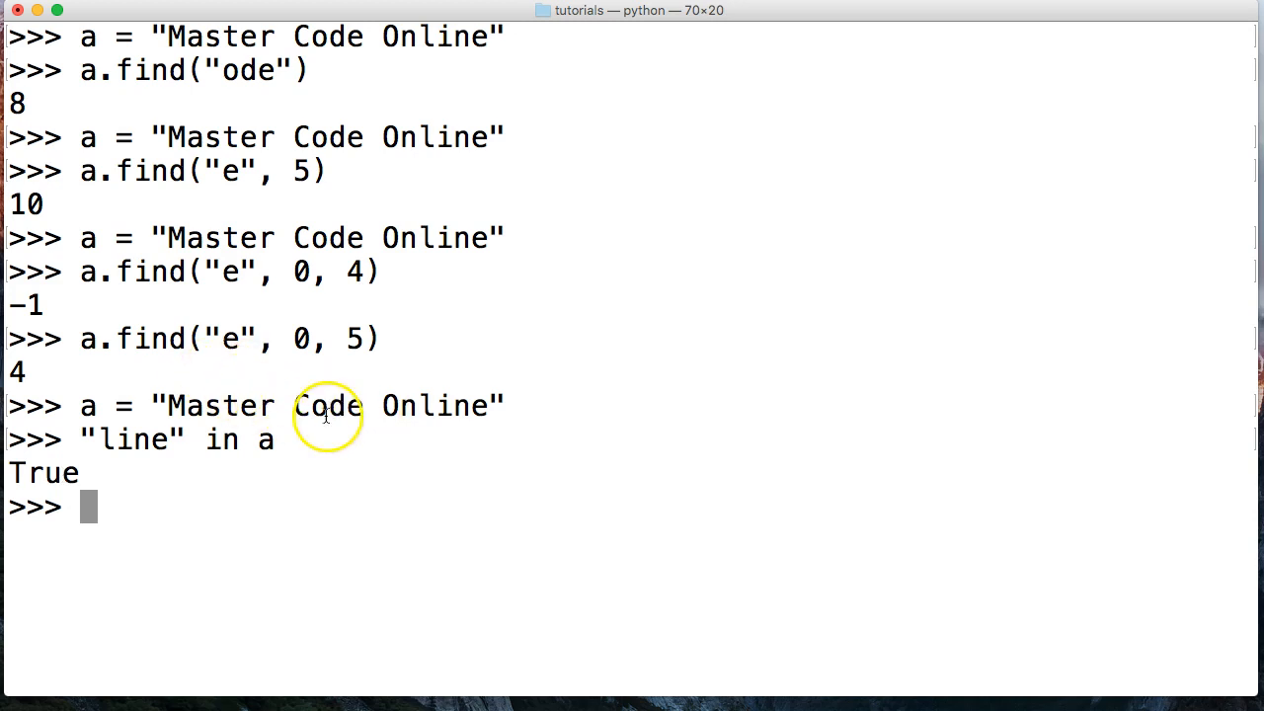
{"action": "mouse_move", "coordinate": [187, 440]}
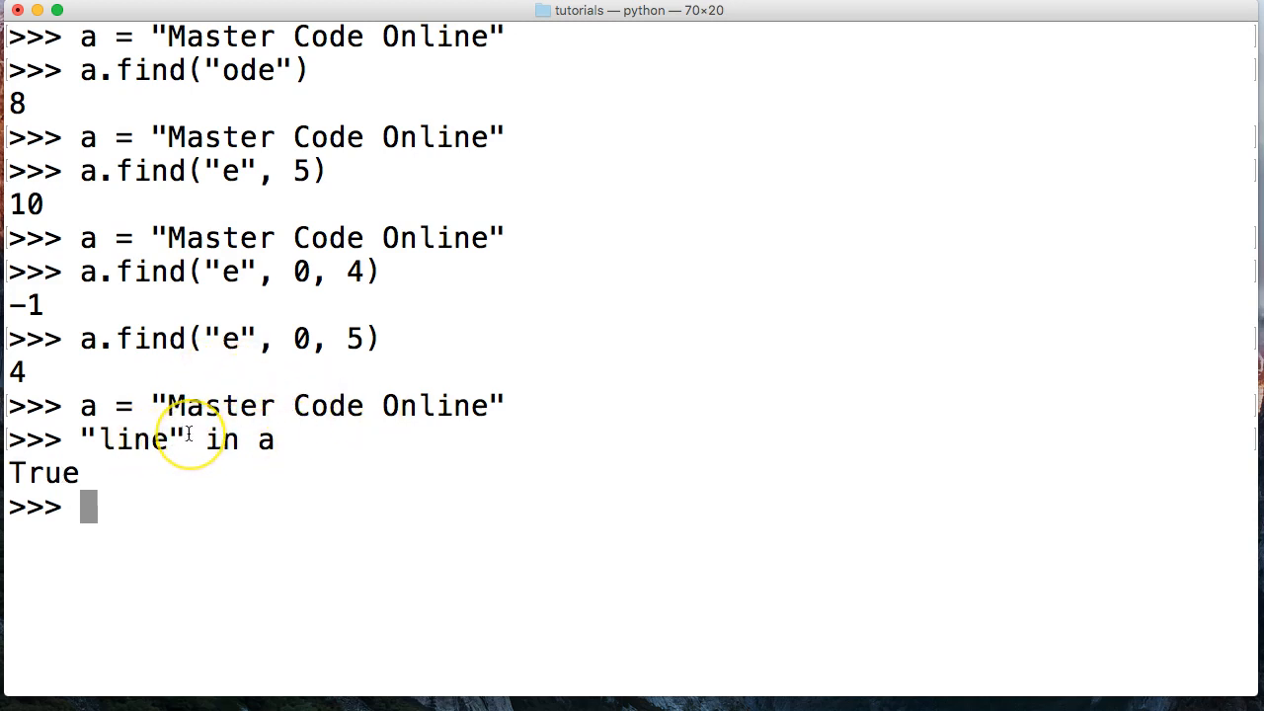